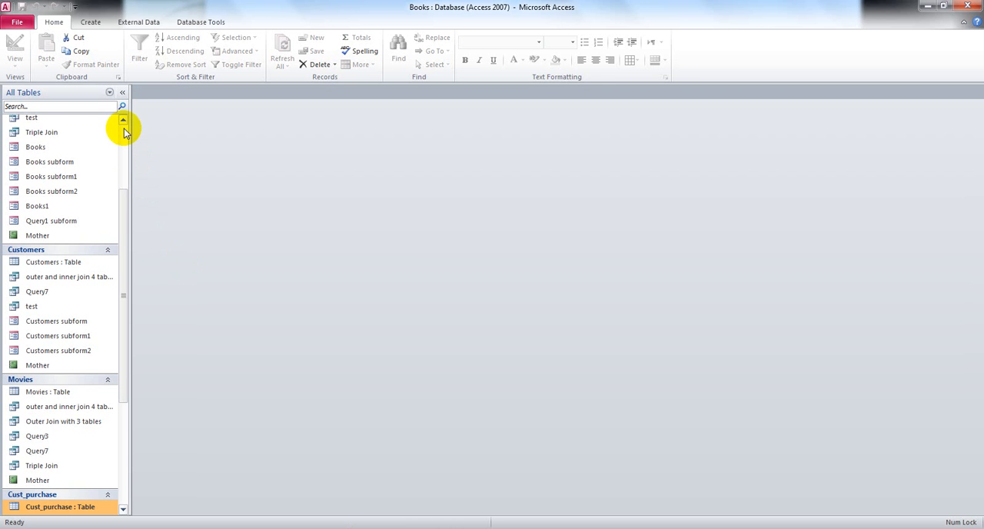
mouse_move(124, 123)
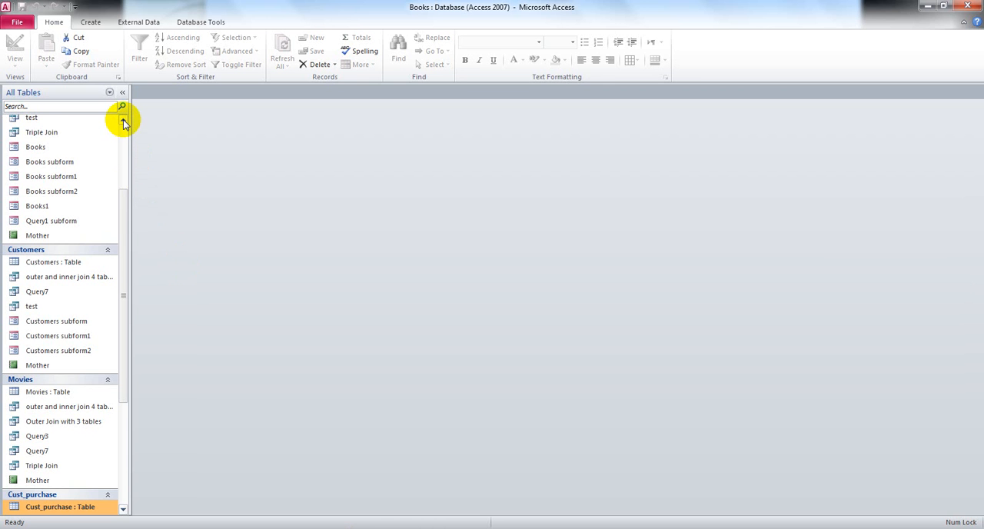
Open the Books and Customers tables from the Navigation Pane
scroll(up, 3)
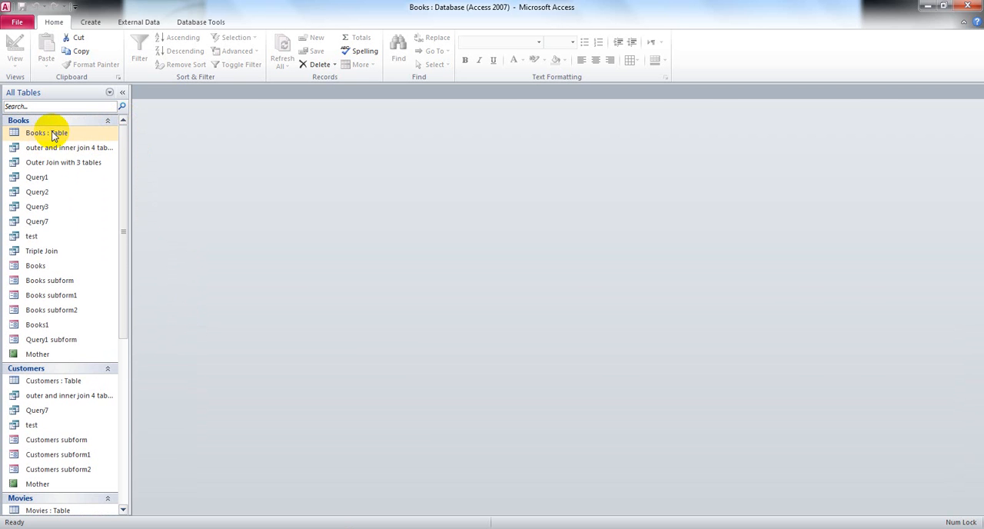
double_click(36, 133)
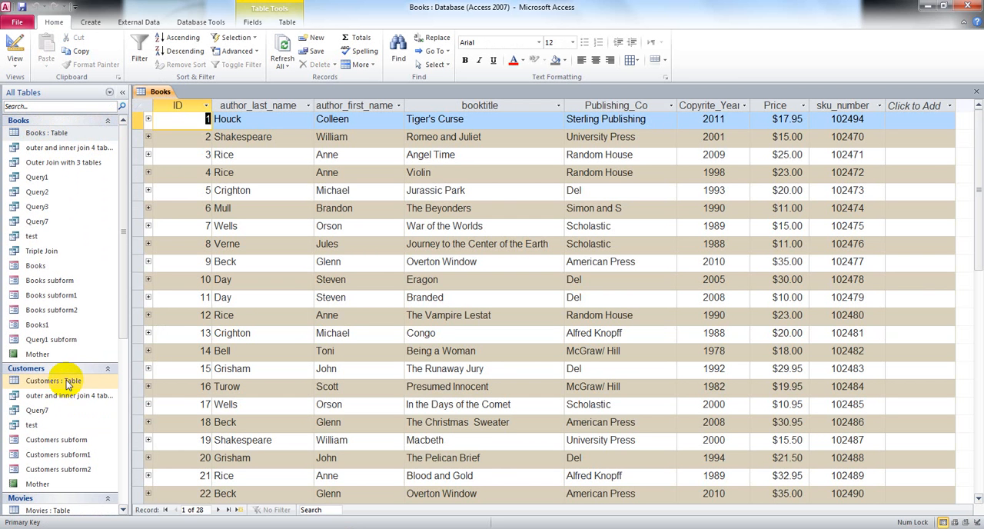
double_click(52, 381)
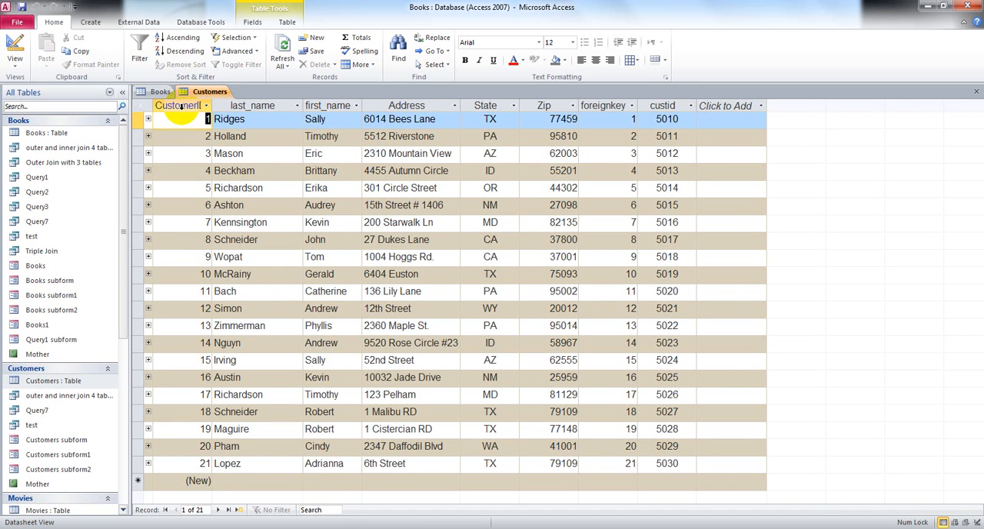
Select Customers columns from CustomerID through custid, ending on last_name and first_name
click(180, 105)
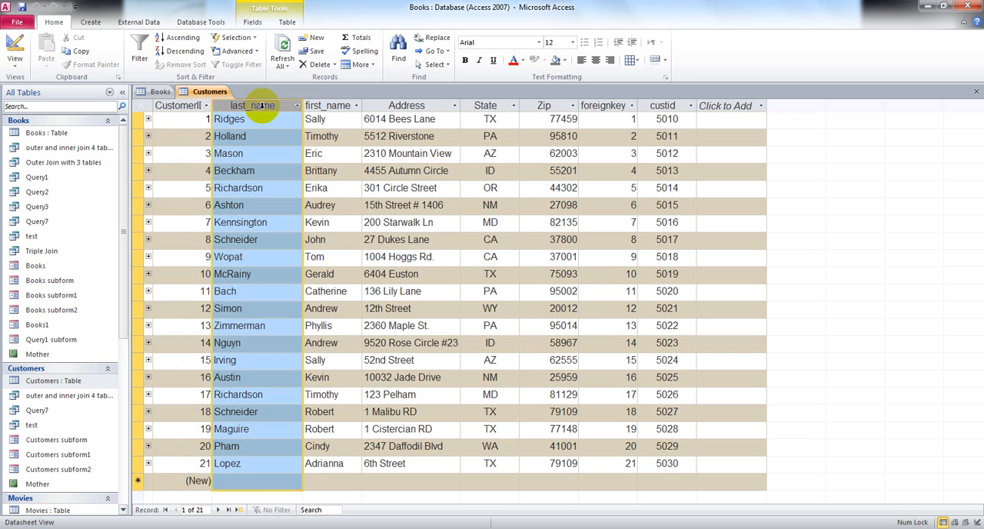
click(327, 106)
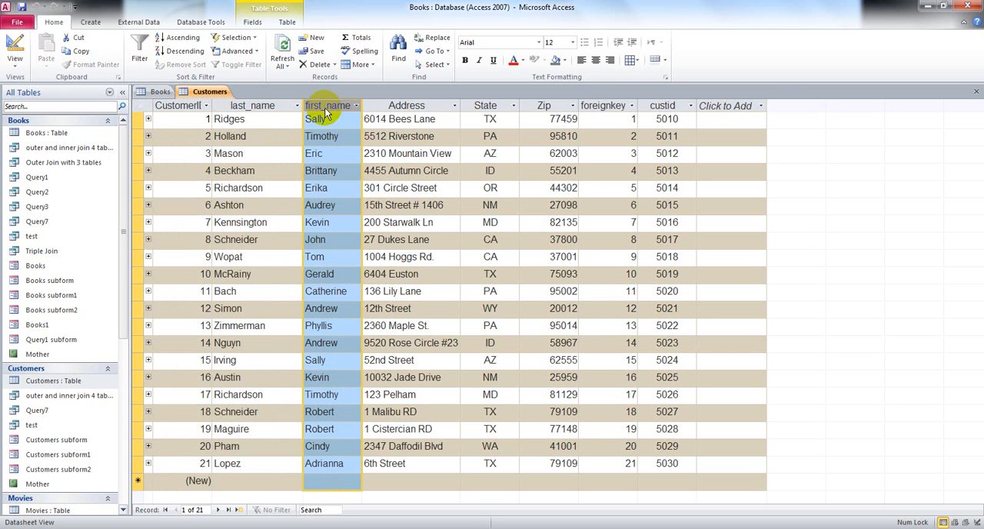
click(406, 105)
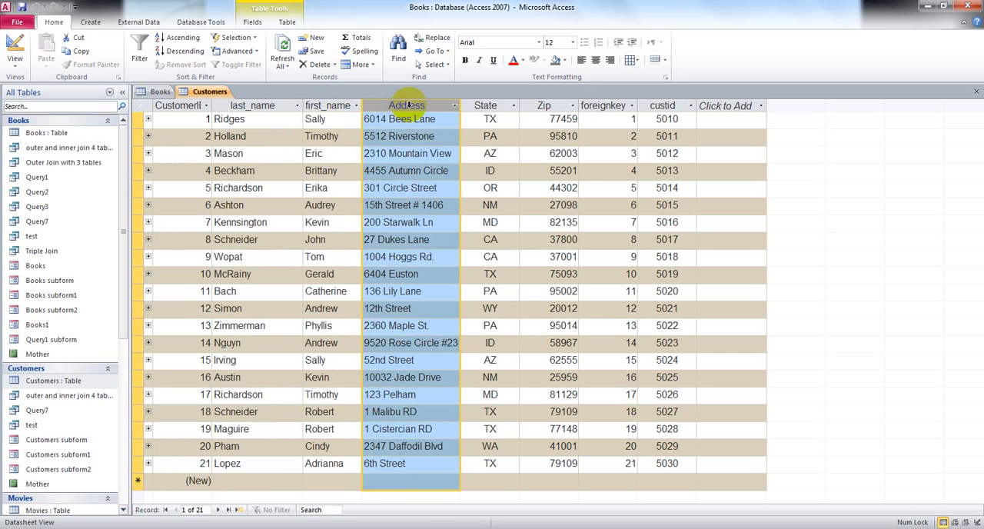
click(603, 105)
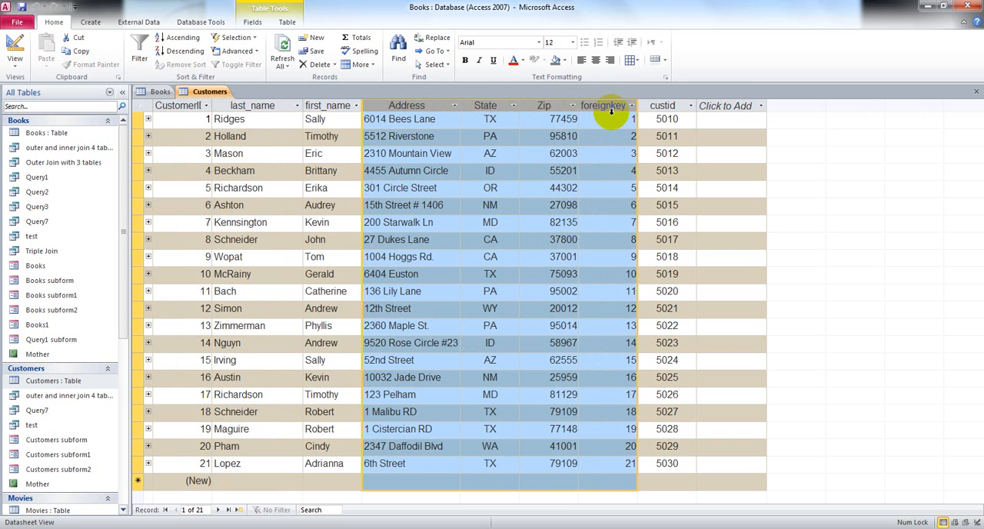
click(667, 119)
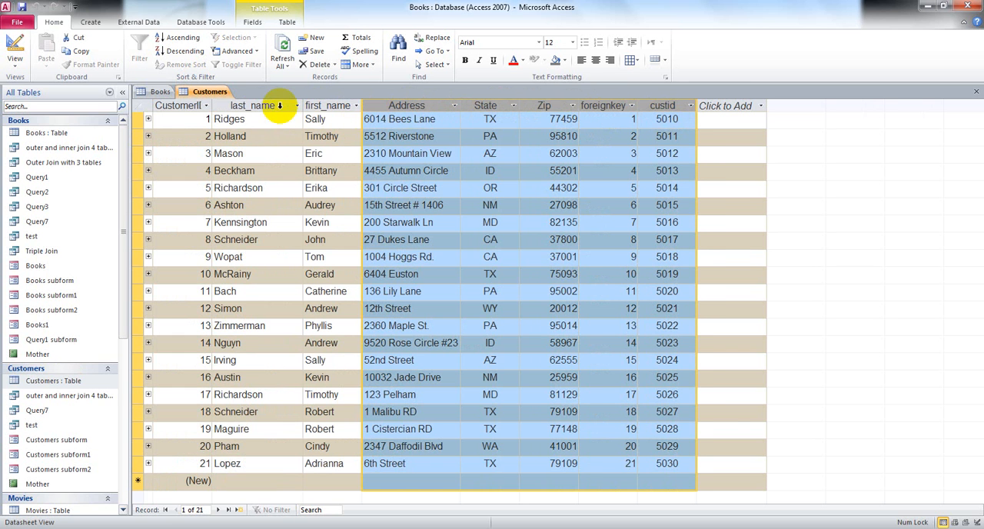
click(327, 106)
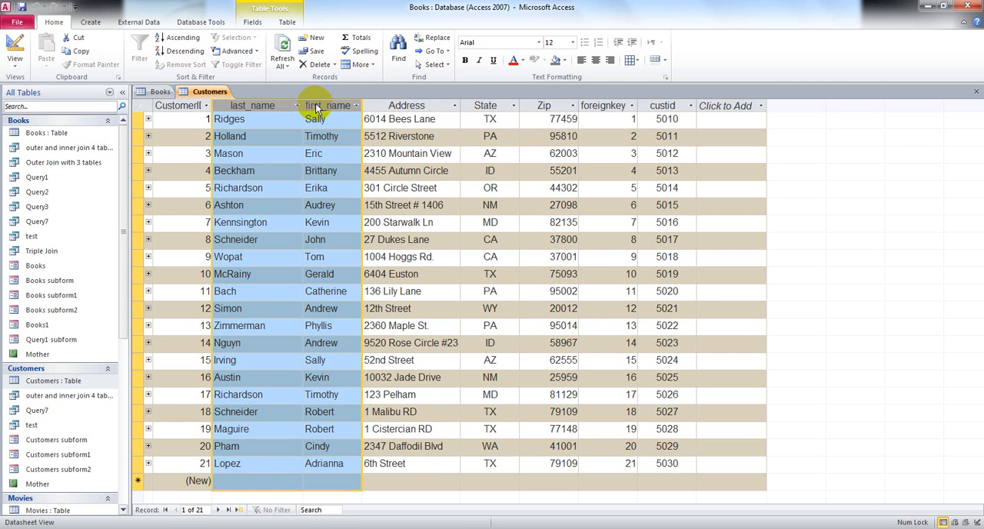
mouse_move(139, 21)
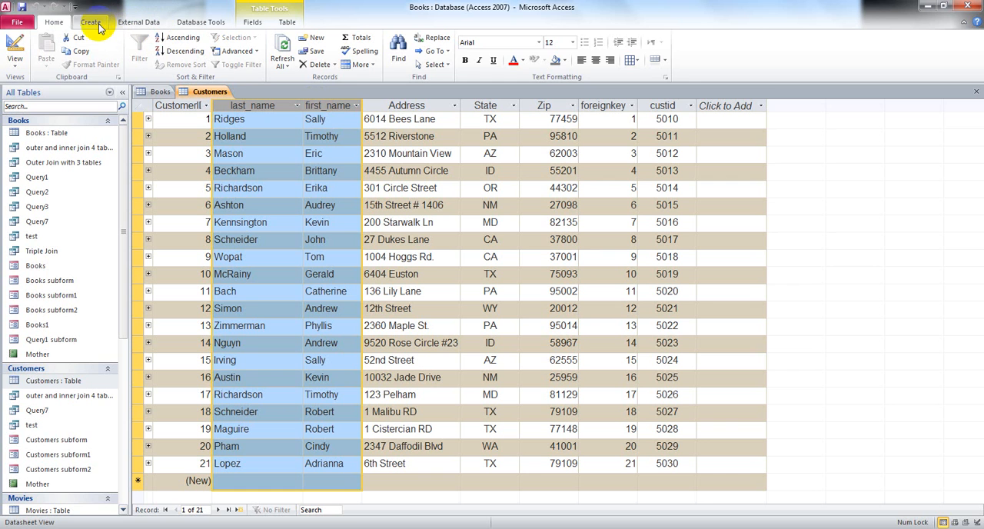
Create a blank Query Design with no tables and switch it to SQL view
click(90, 22)
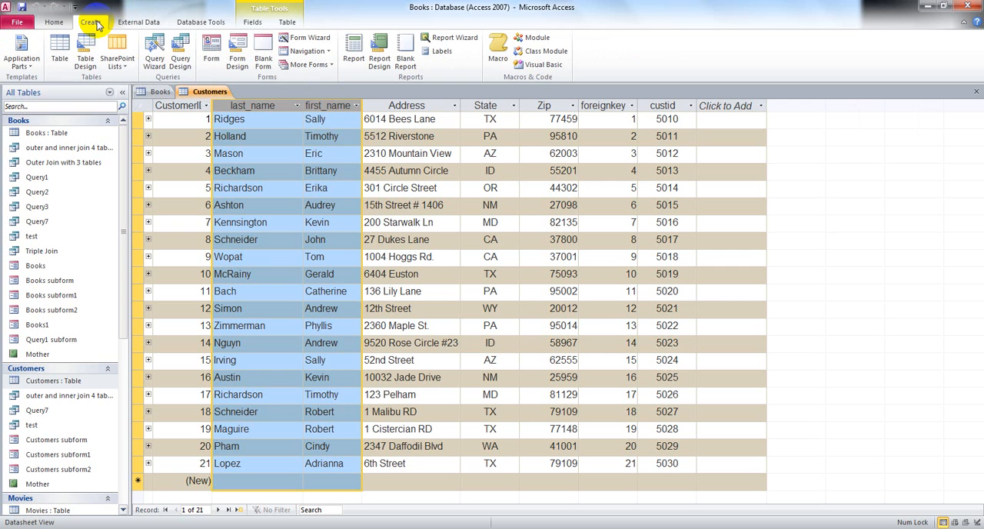
mouse_move(179, 54)
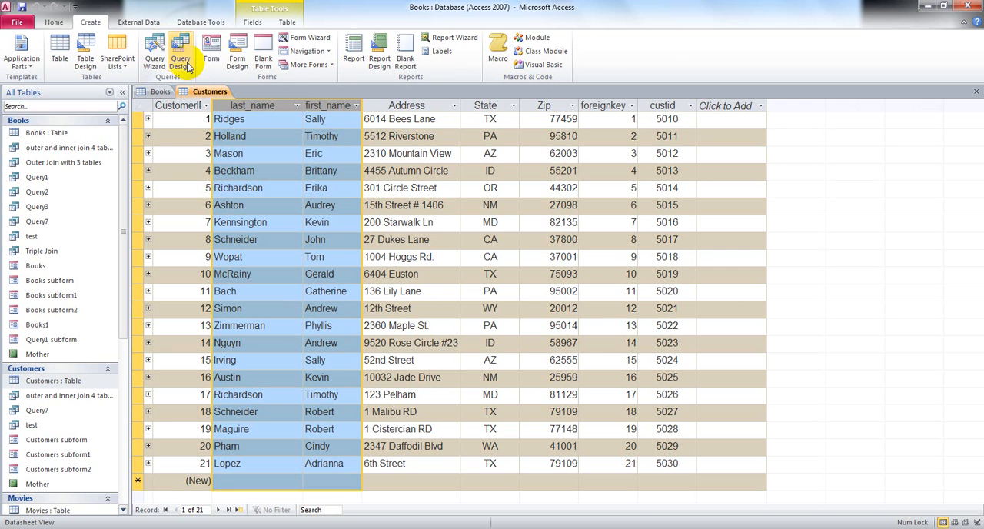
mouse_move(181, 53)
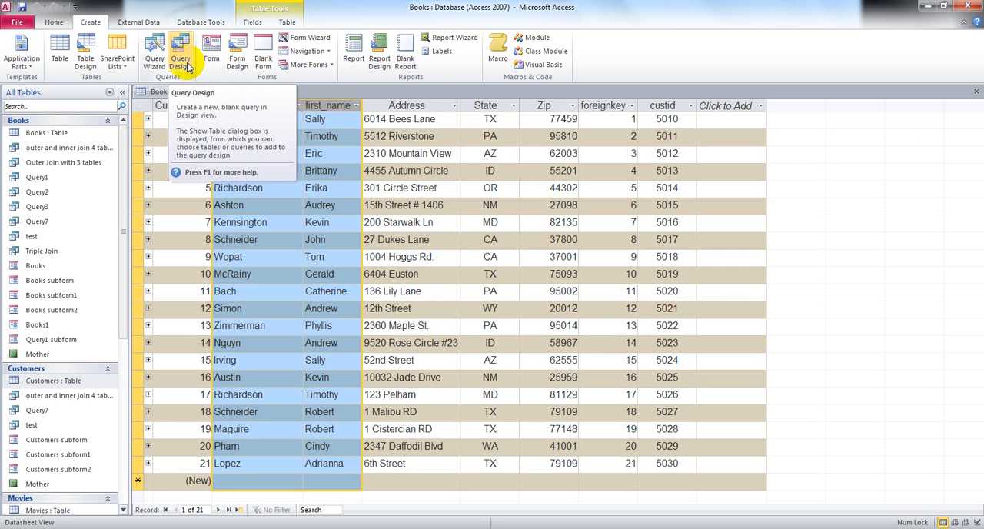
click(180, 51)
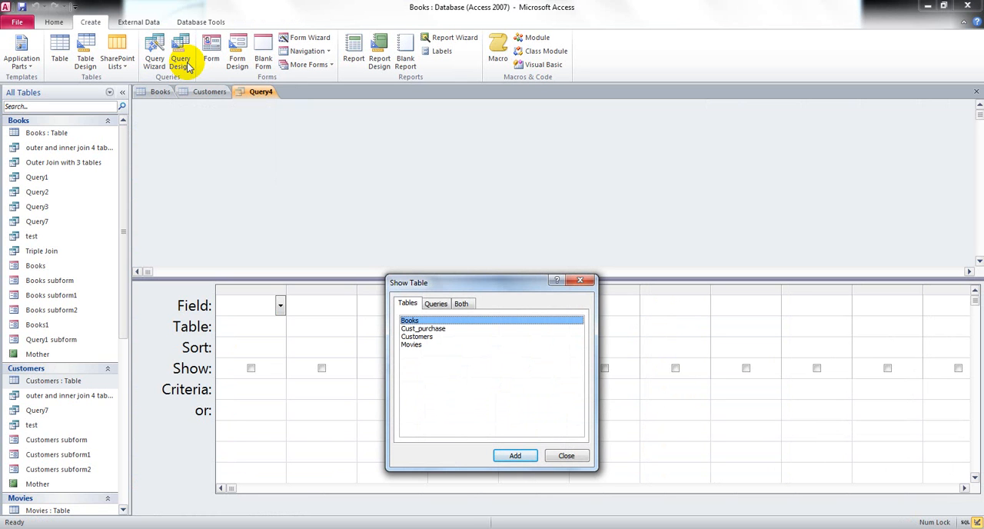
mouse_move(307, 124)
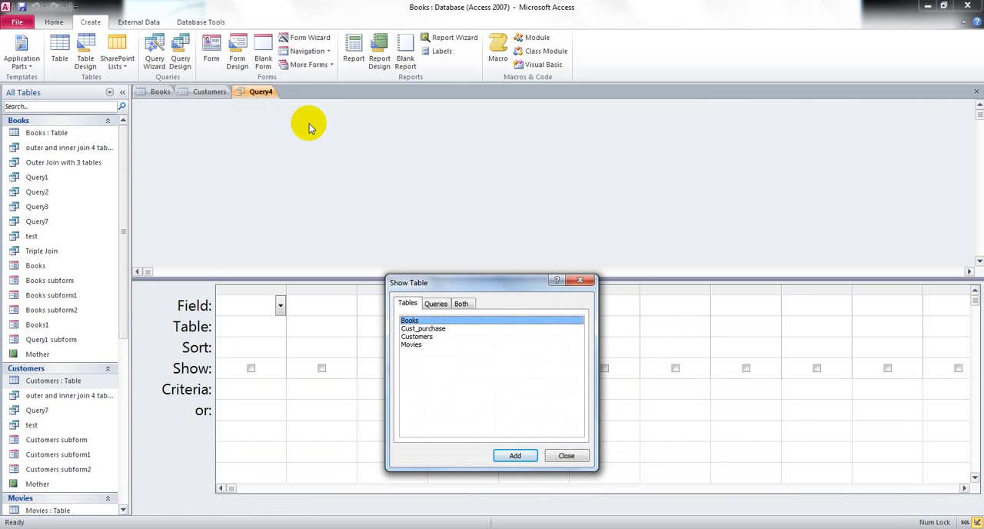
mouse_move(580, 278)
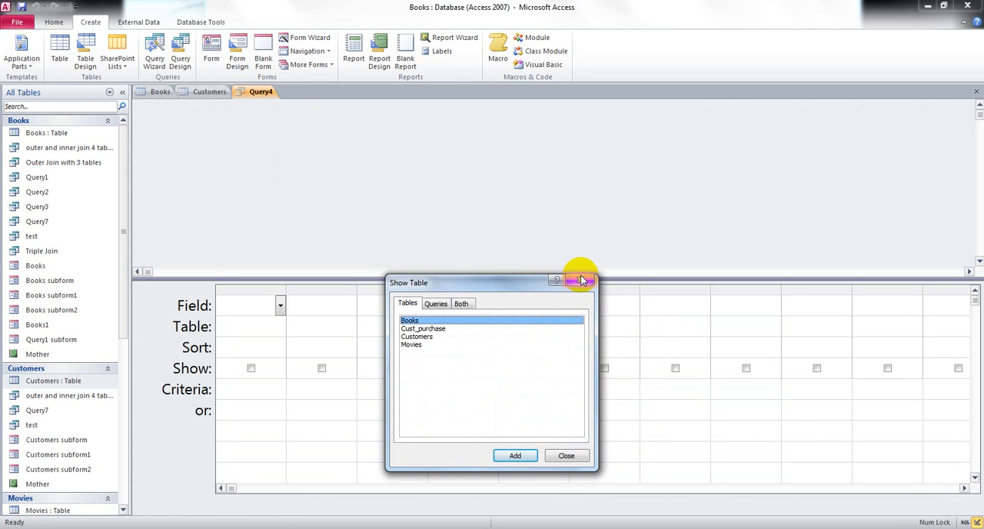
click(567, 455)
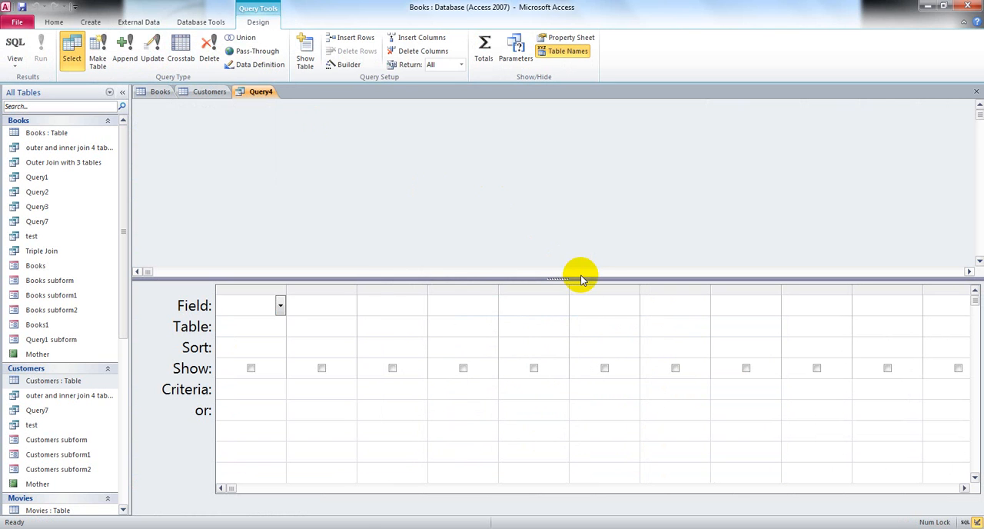
click(246, 305)
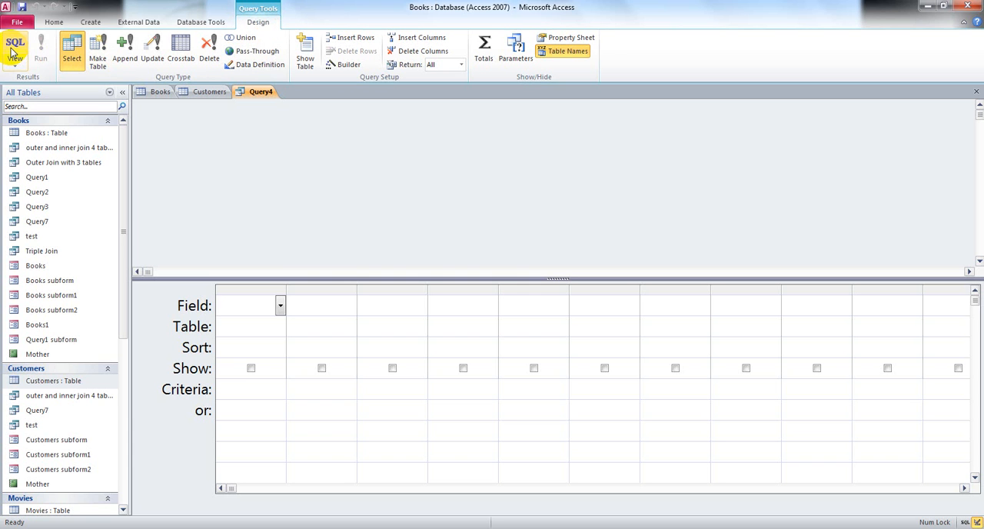
mouse_move(14, 46)
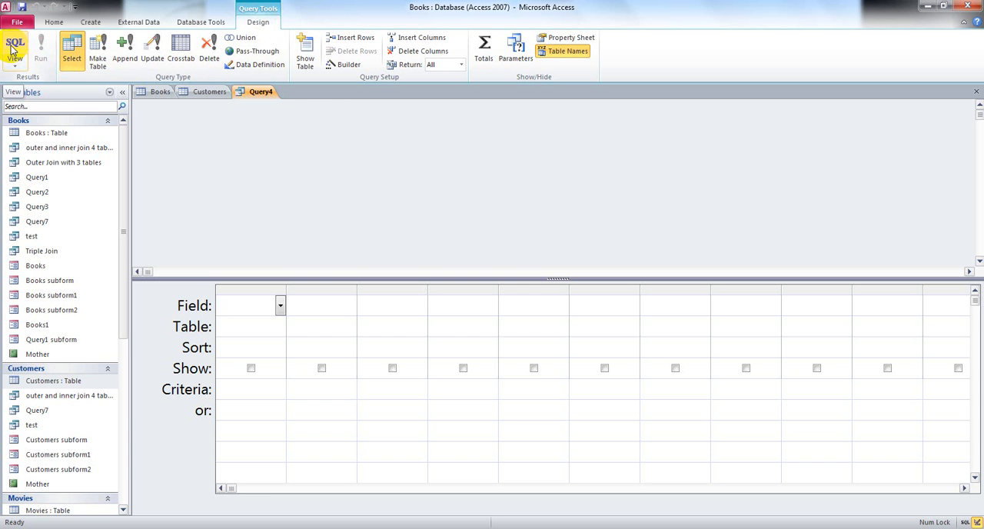
click(15, 46)
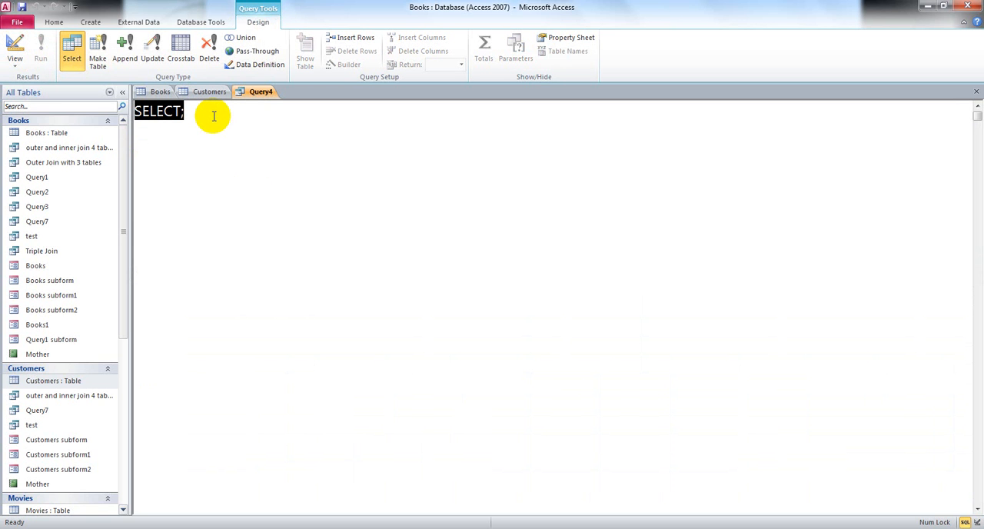
Type 'SELECT last_name, first_name' into Query4's SQL, checking names on the Customers tab
click(183, 111)
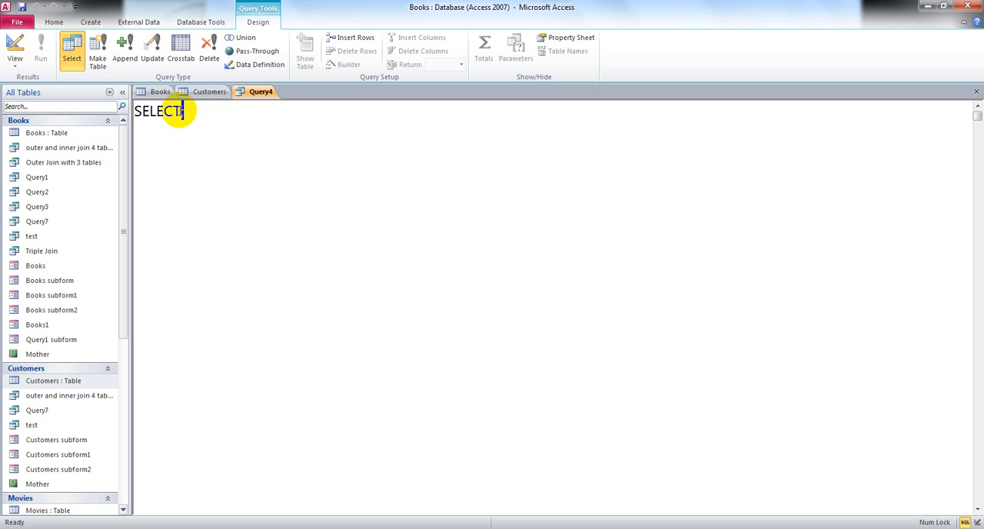
mouse_move(246, 133)
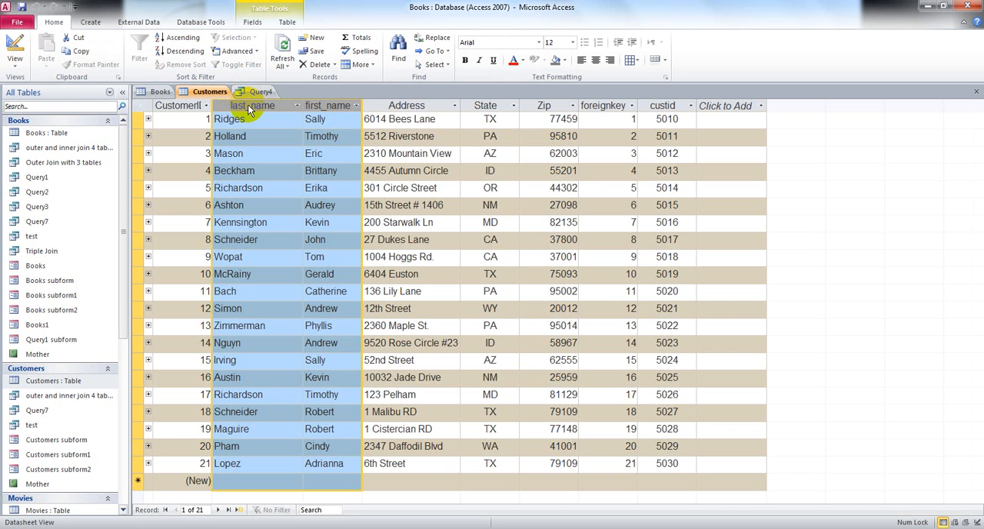
mouse_move(329, 105)
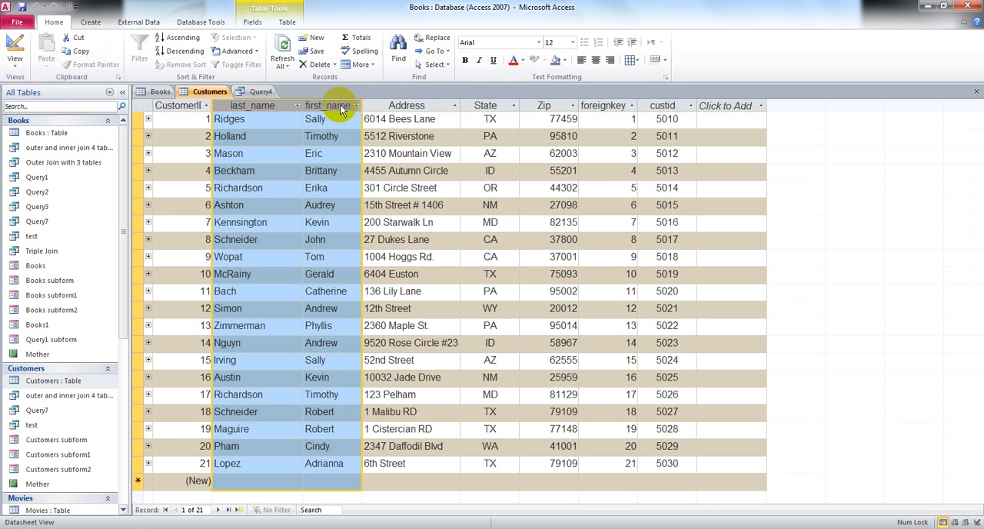
click(261, 92)
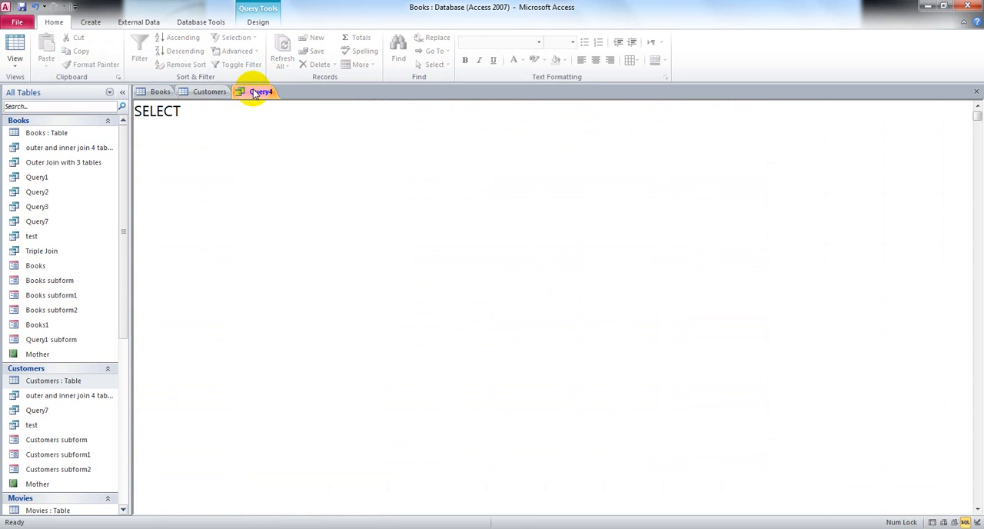
text(last_)
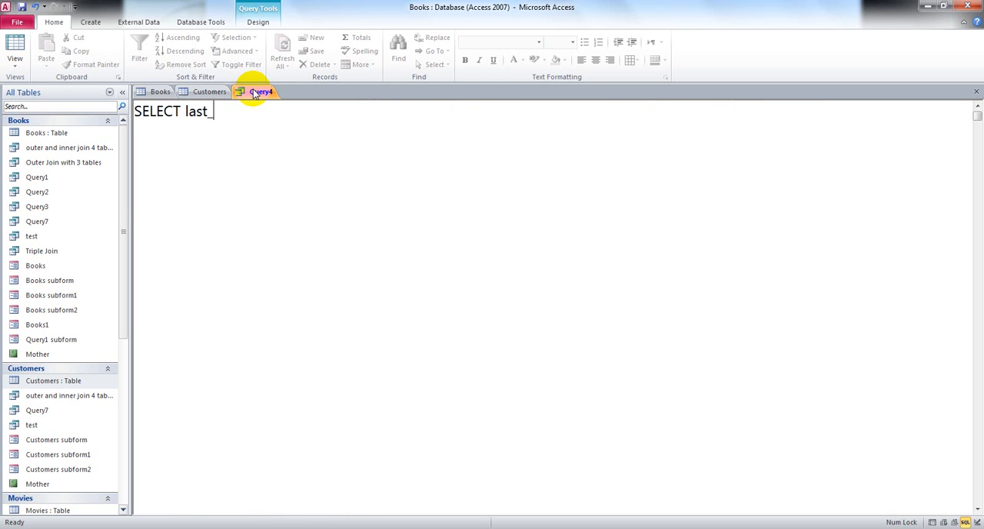
text(name)
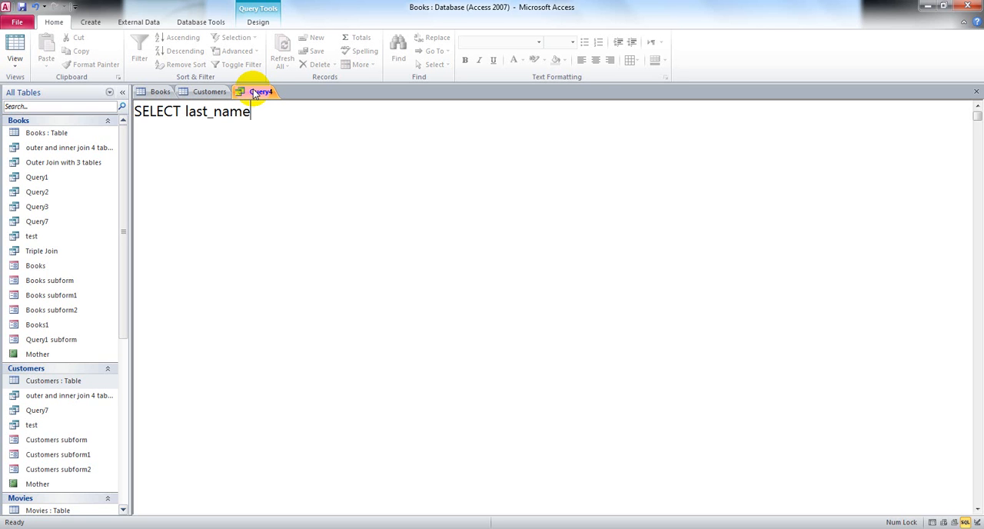
text(,)
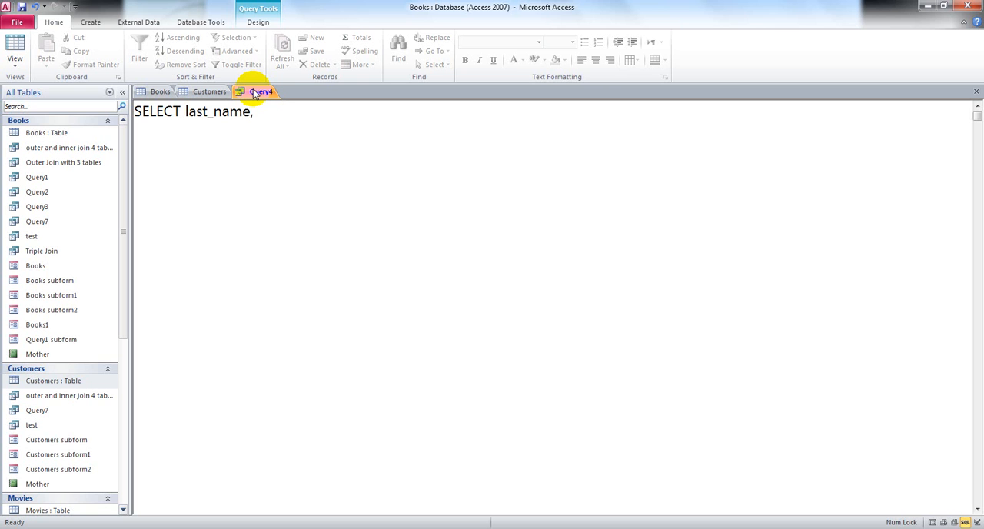
text(fi)
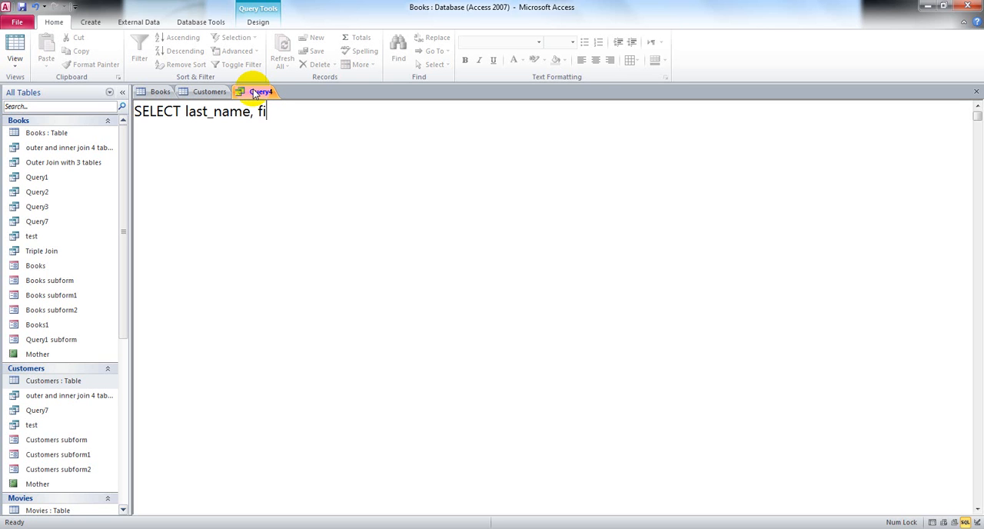
text(rst_)
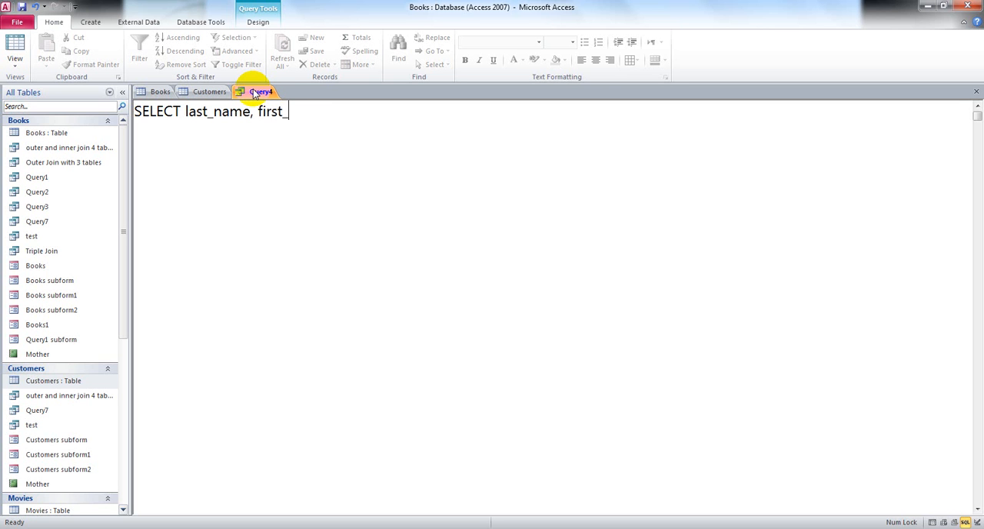
text(name)
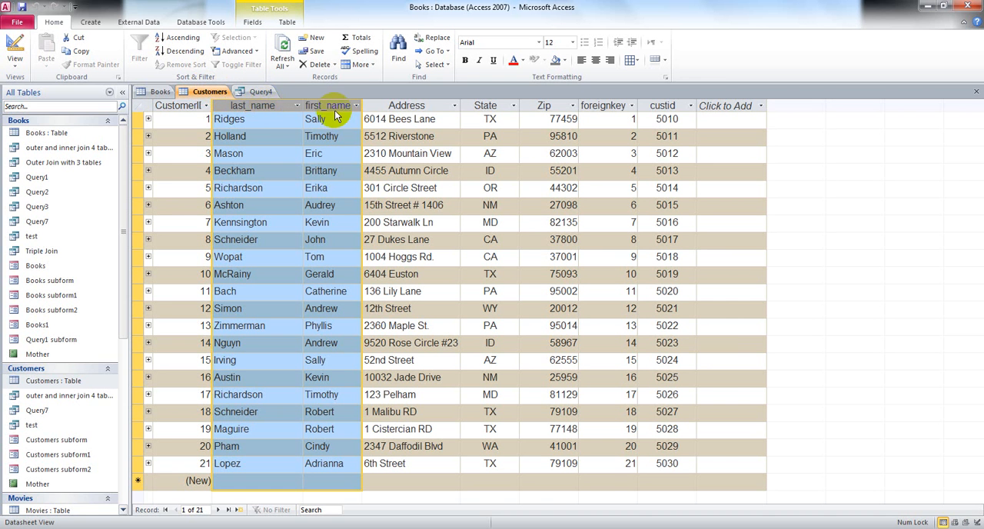
mouse_move(414, 105)
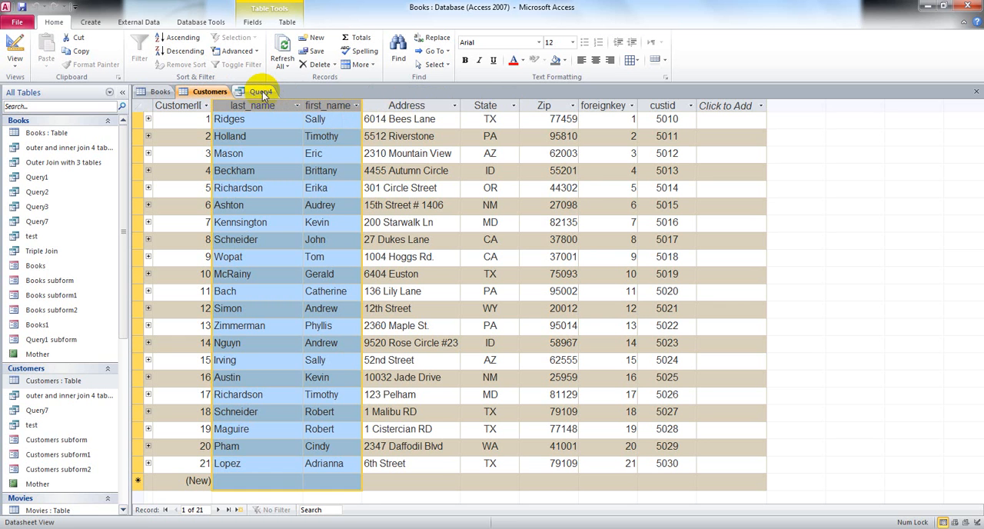
click(262, 92)
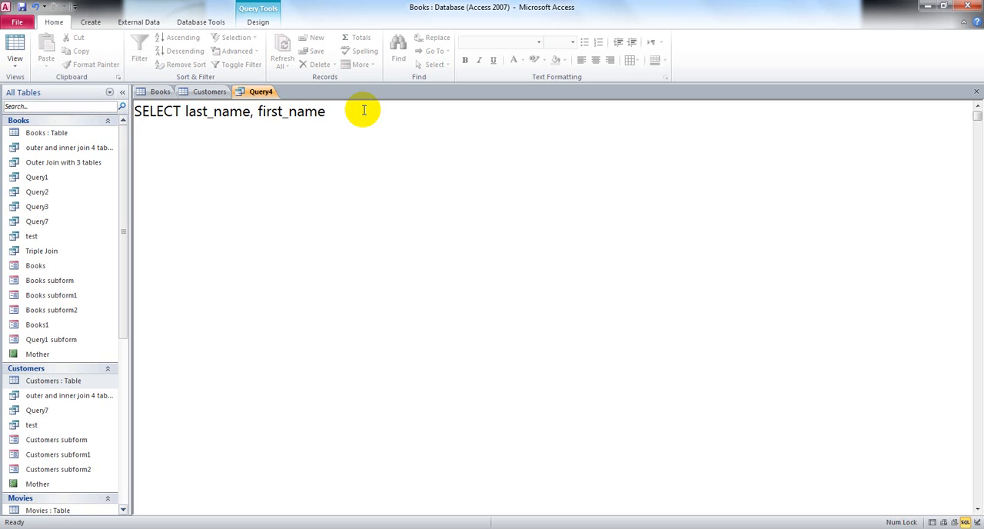
Complete Query4's SQL with 'FROM customers;'
text(F)
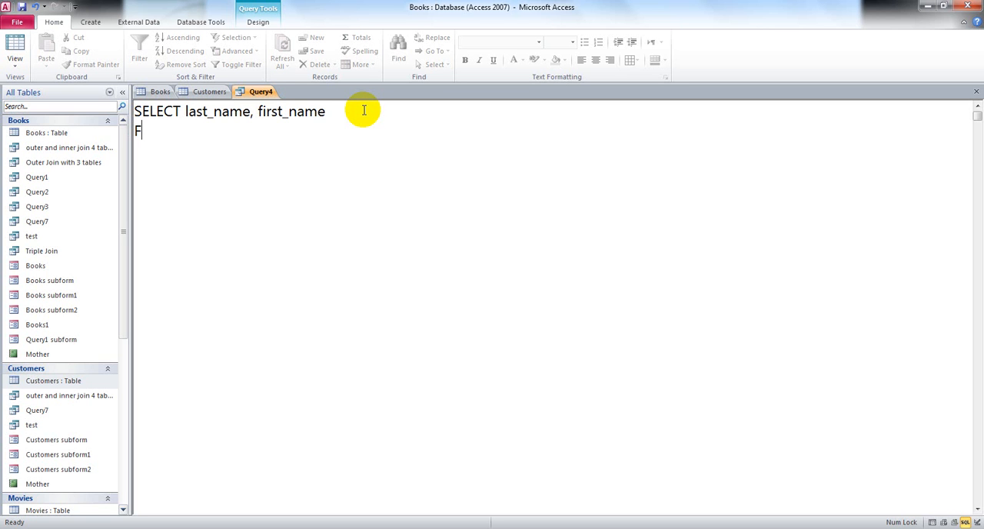
text(ROM)
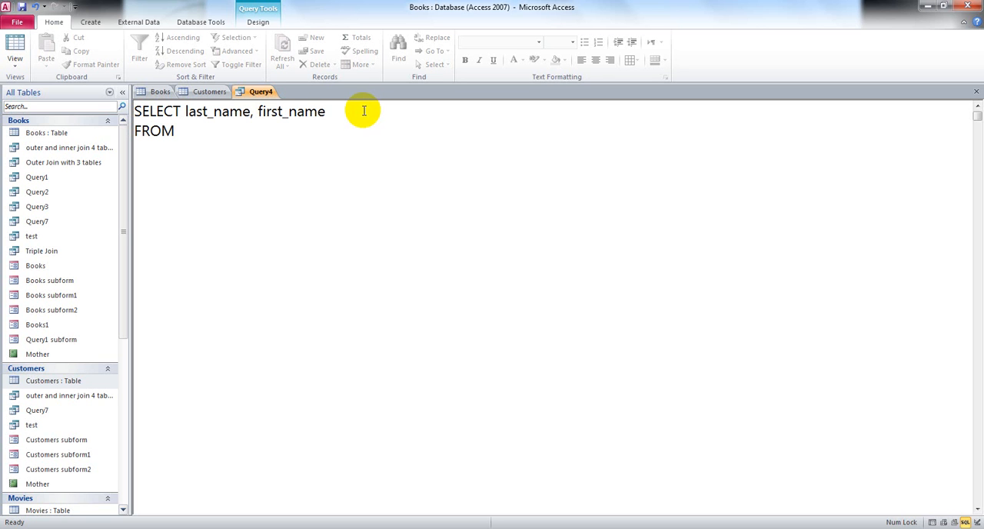
mouse_move(214, 110)
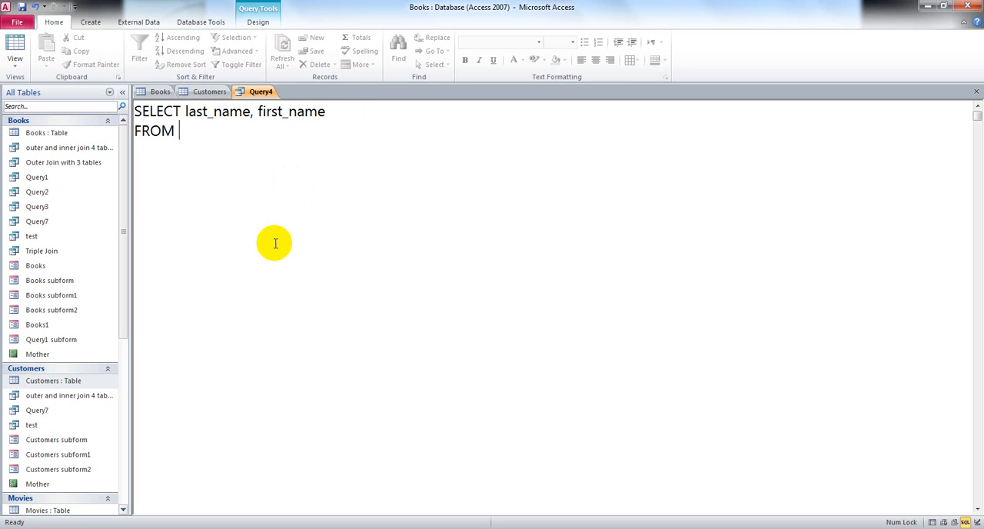
text(customers)
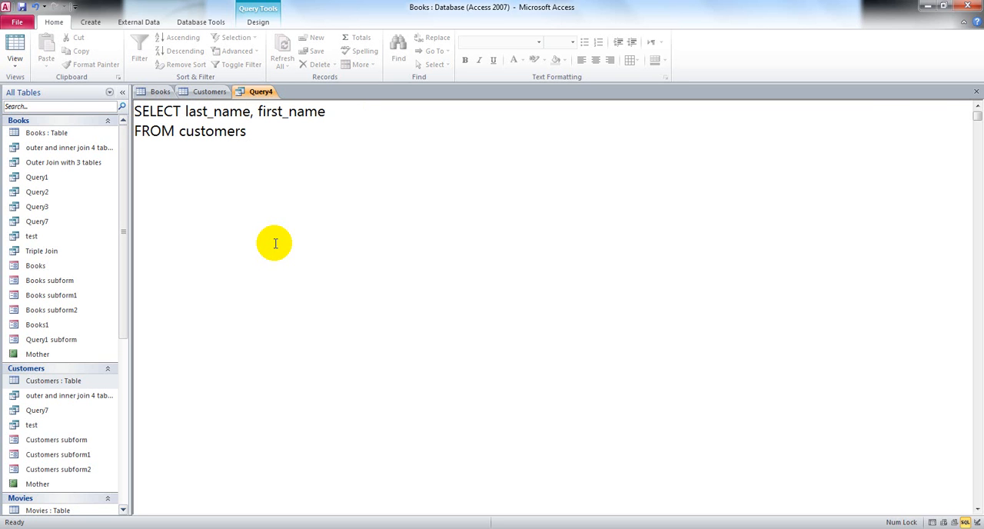
text(;)
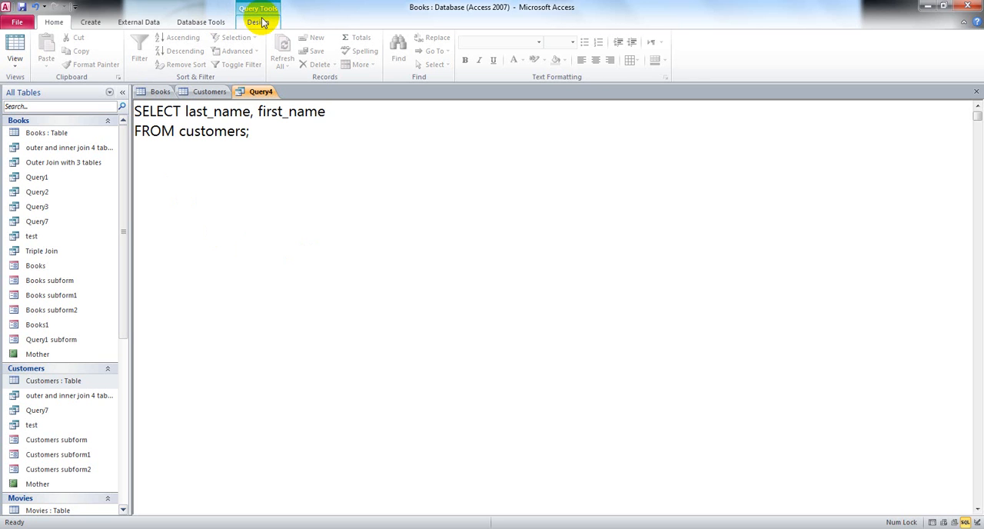
click(258, 22)
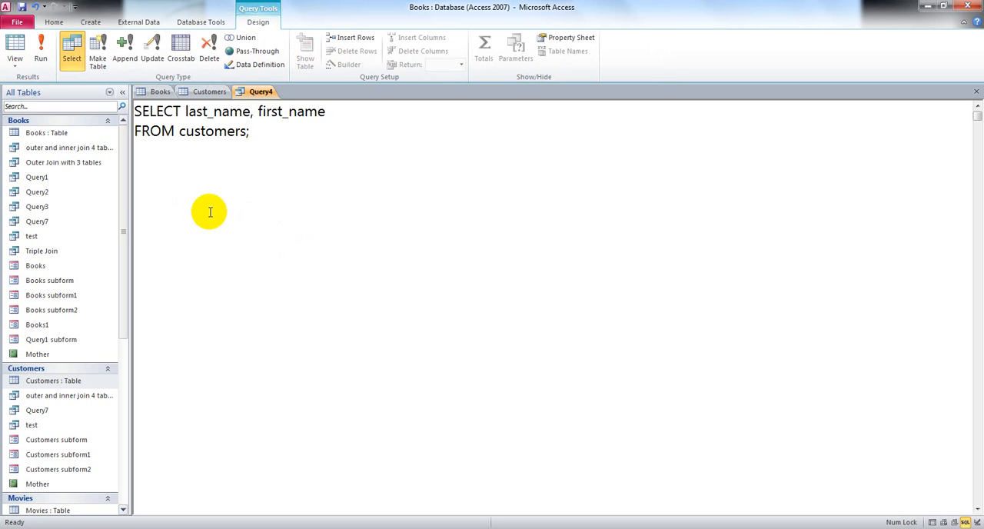
mouse_move(41, 48)
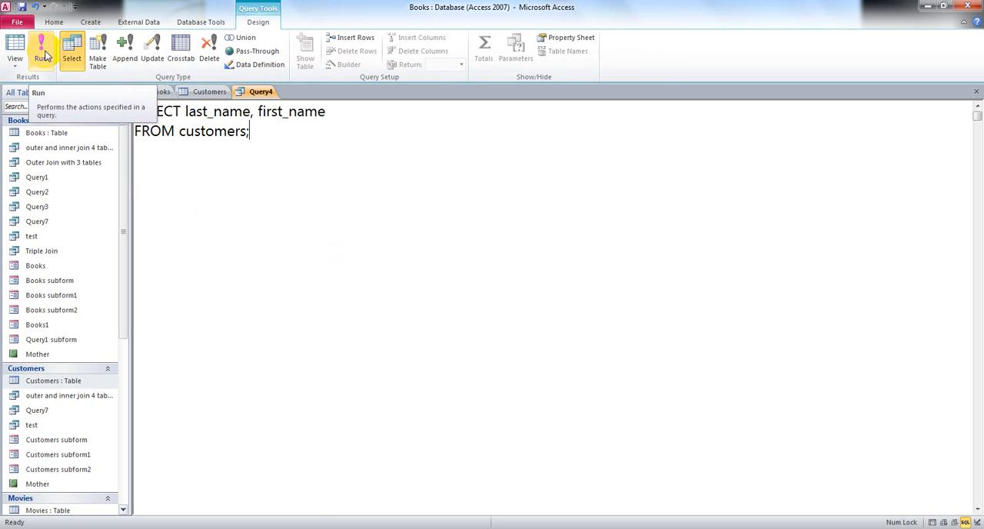
Run Query4 to list last_name and first_name for all 21 customers
click(42, 50)
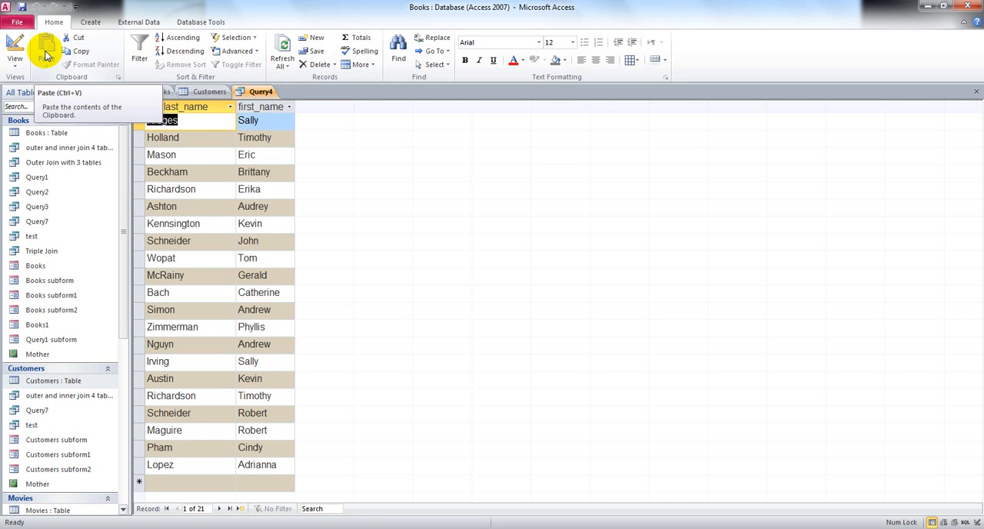
mouse_move(333, 208)
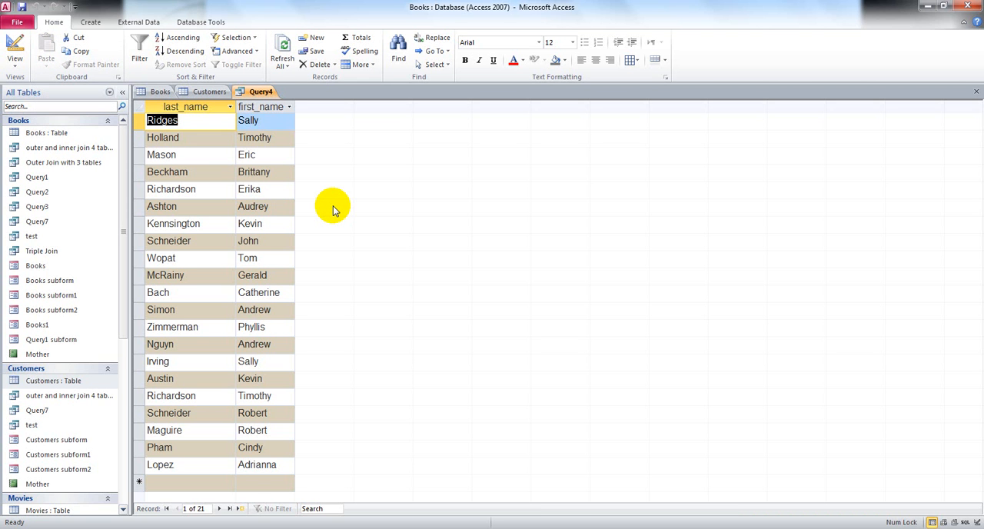
mouse_move(334, 209)
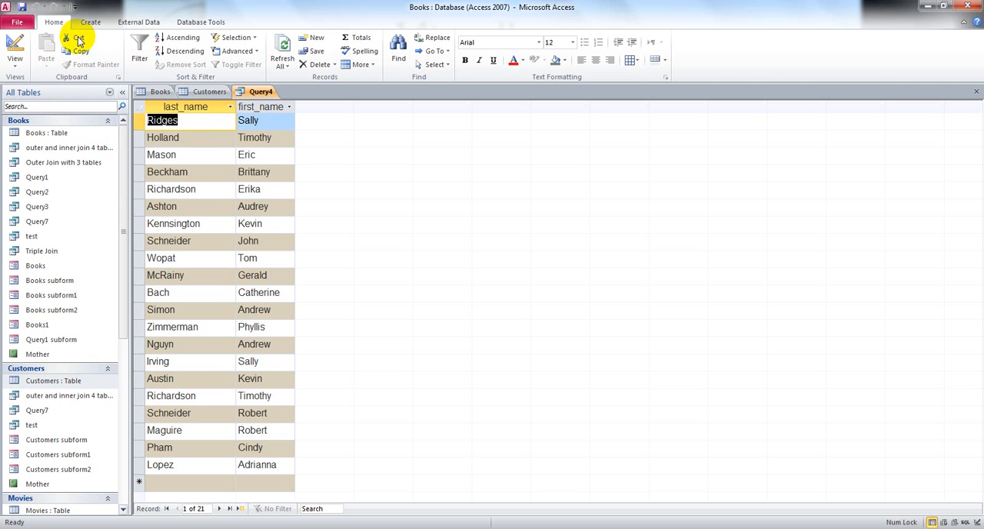
Create blank query Query5 with no tables and show it in SQL view
click(90, 21)
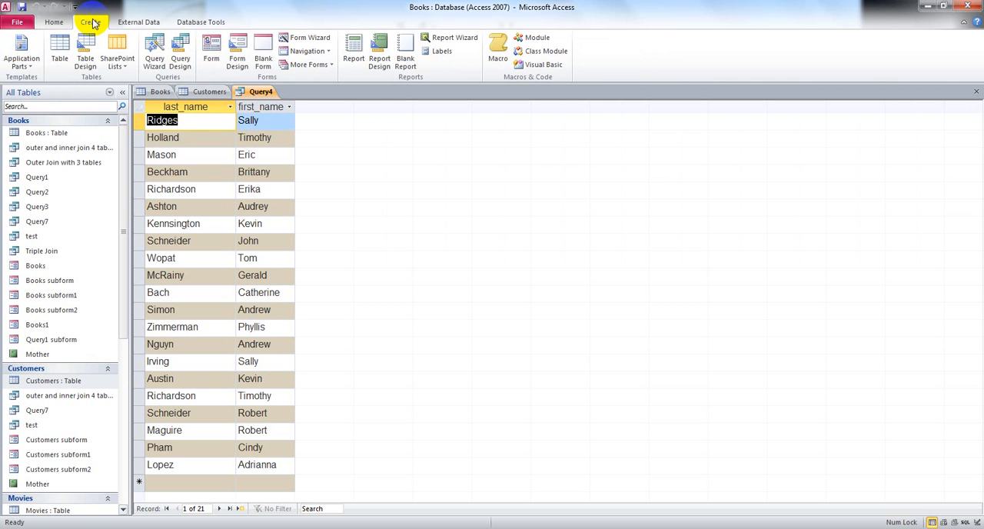
mouse_move(319, 79)
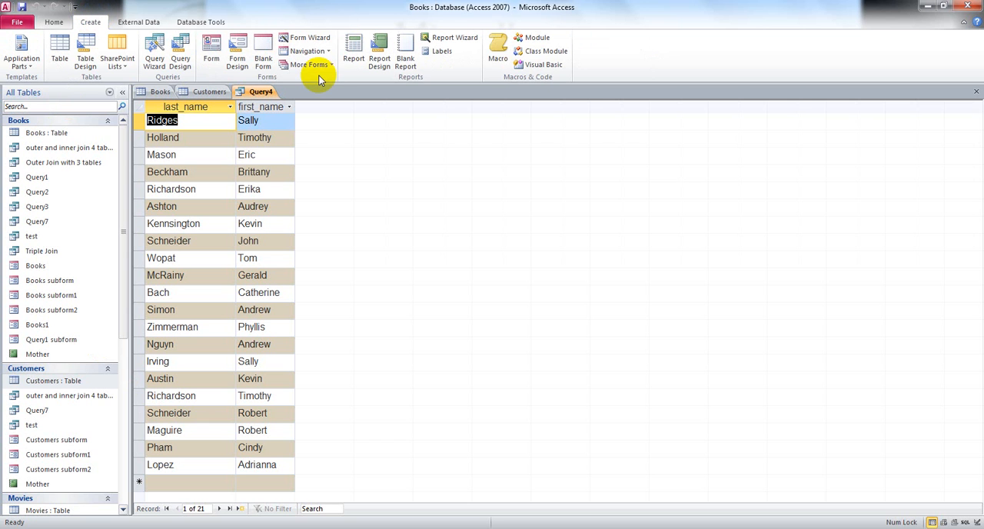
mouse_move(179, 50)
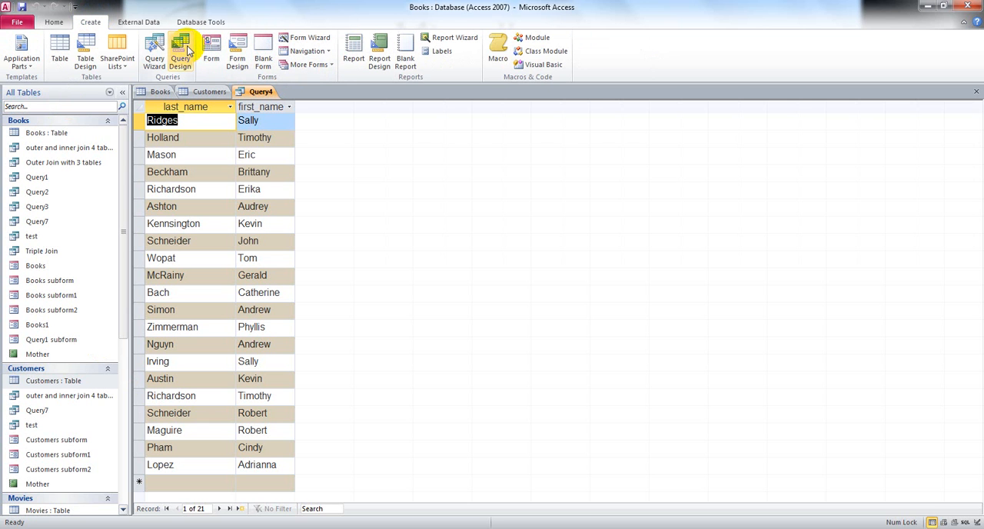
click(179, 50)
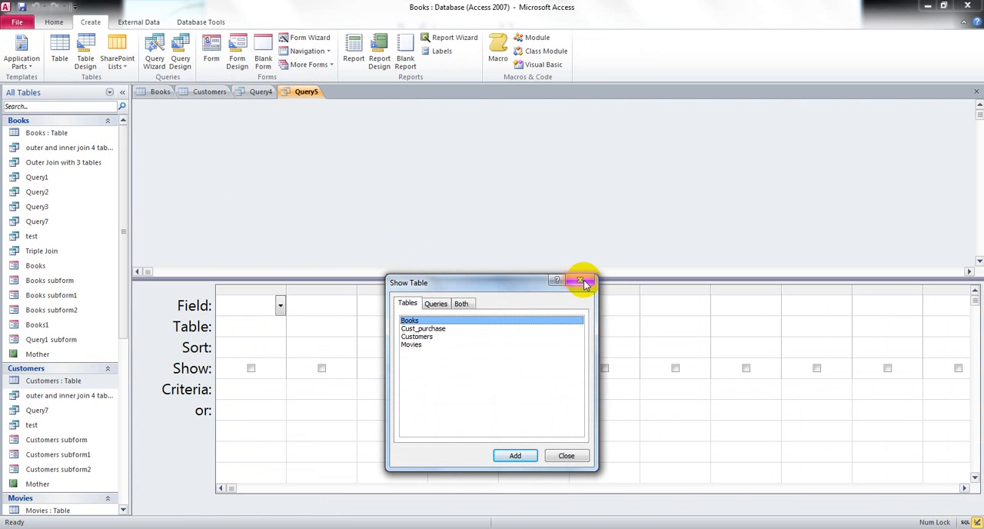
click(582, 281)
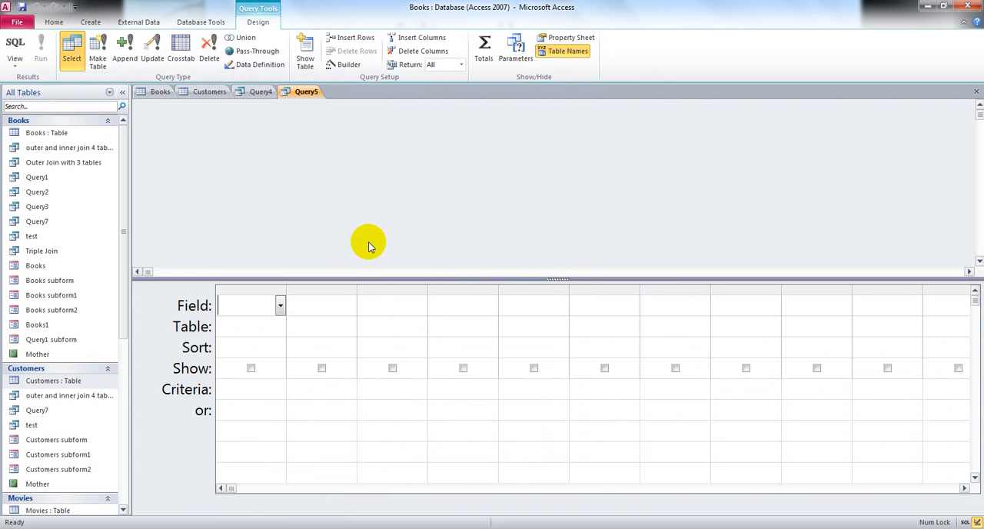
mouse_move(15, 42)
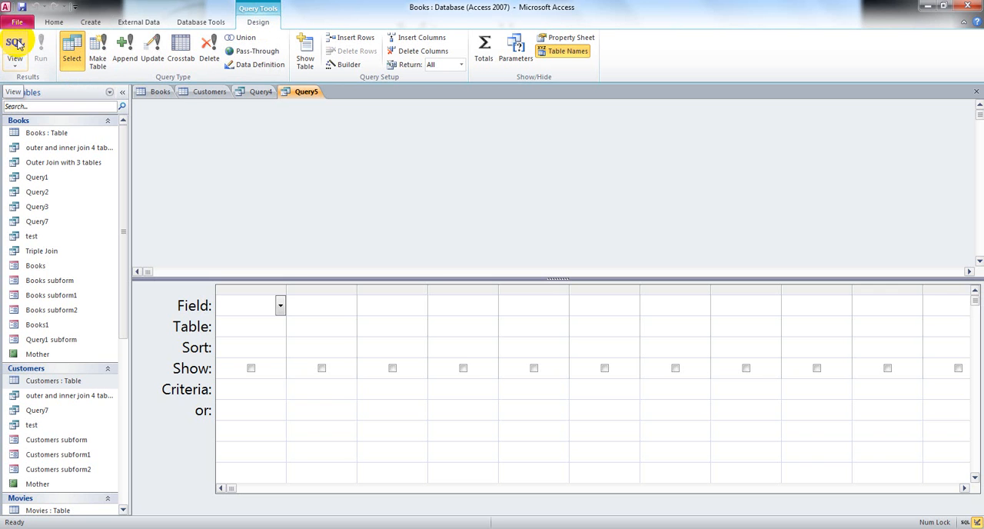
click(15, 48)
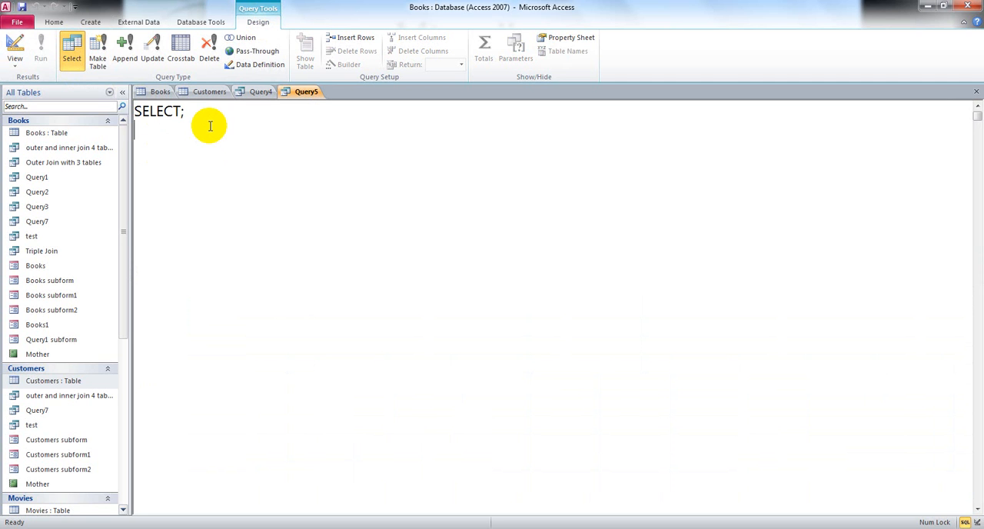
Type 'SELECT * FROM Customers;' as Query5's SQL
key(Backspace)
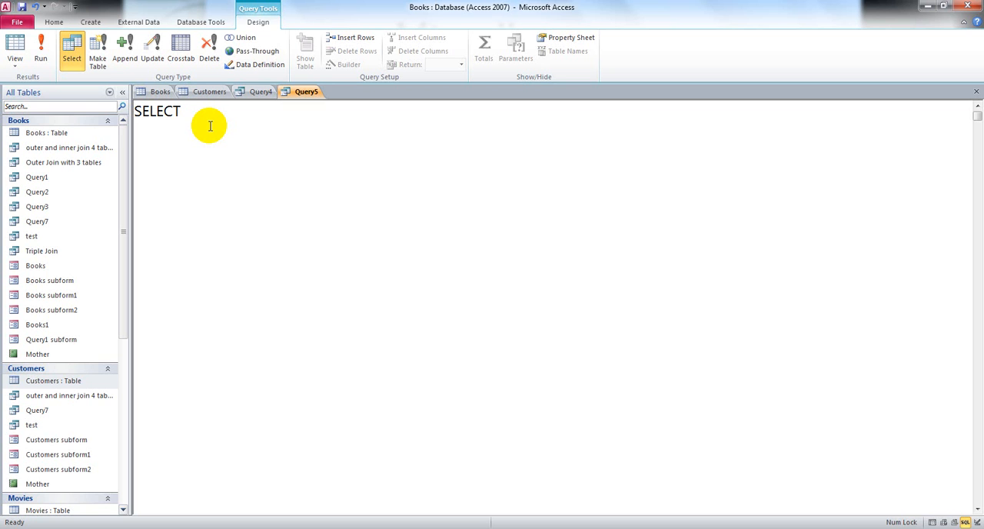
text(*)
text(FROM)
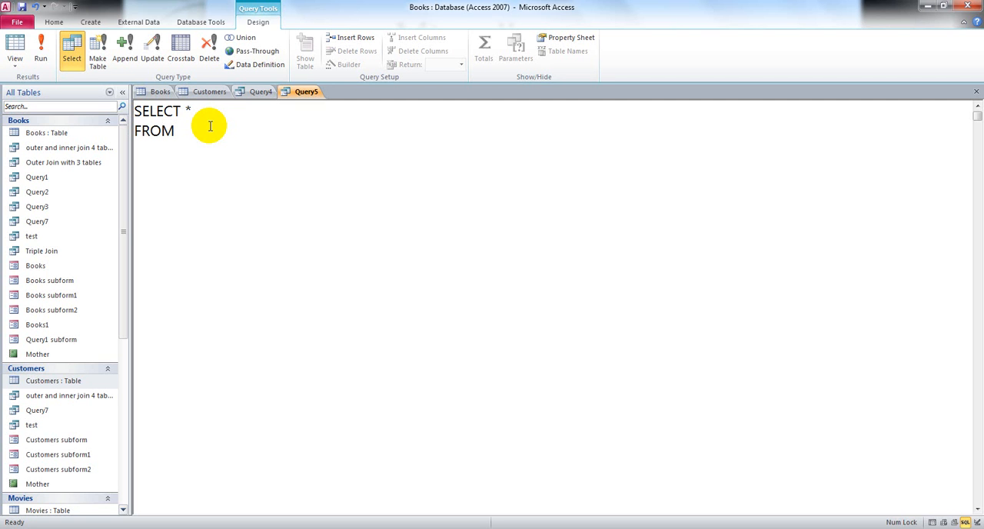
text(Custo)
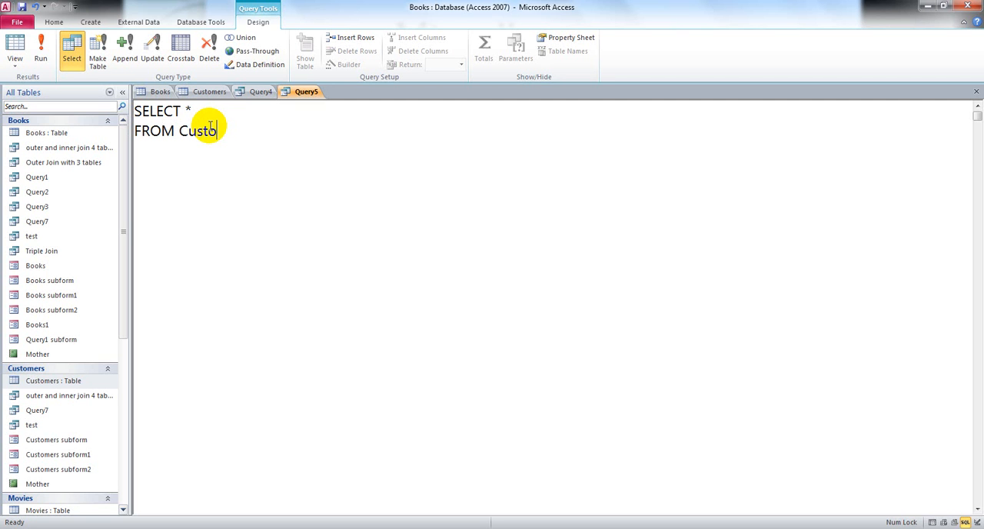
text(mers)
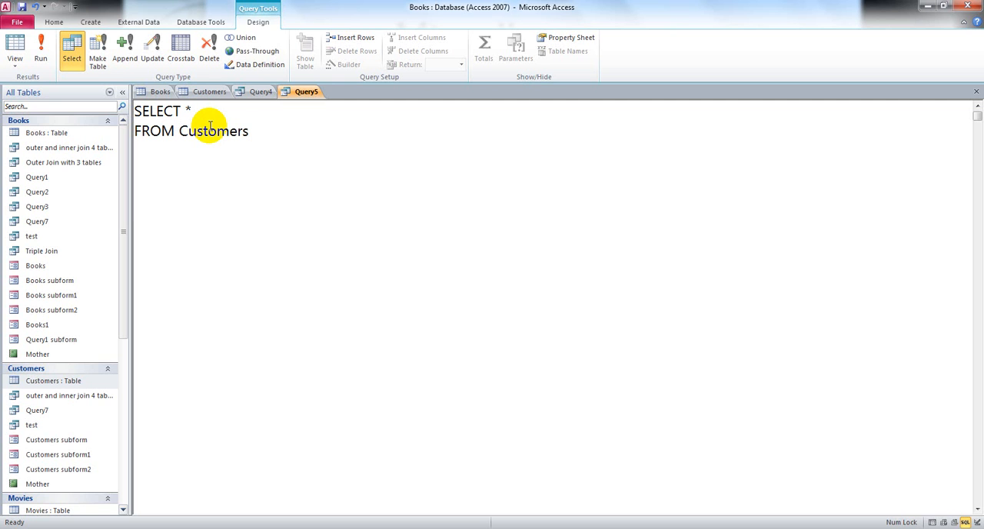
text(')
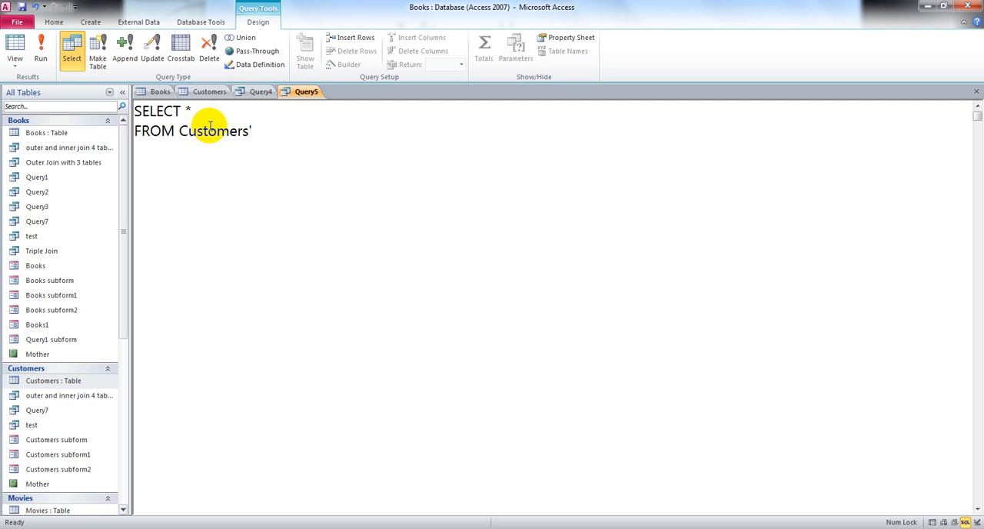
text(;)
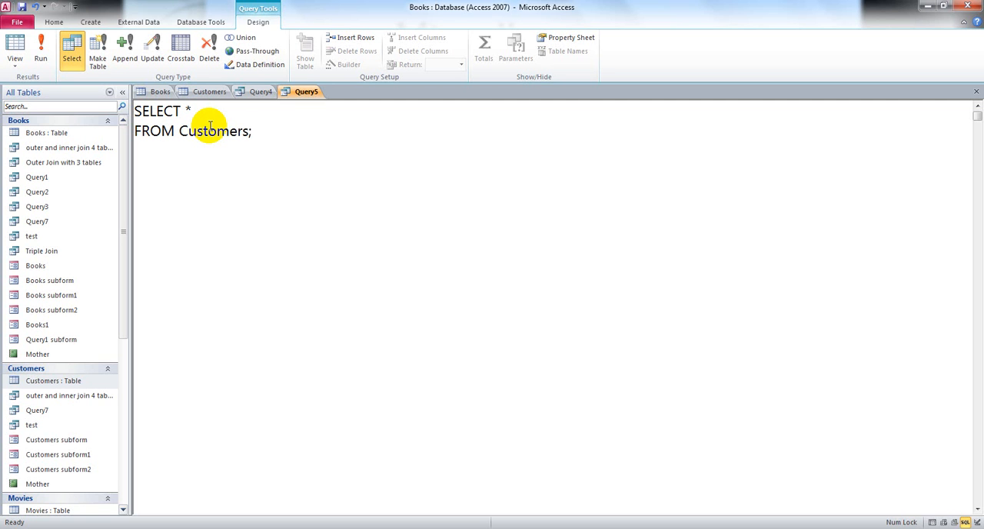
mouse_move(41, 48)
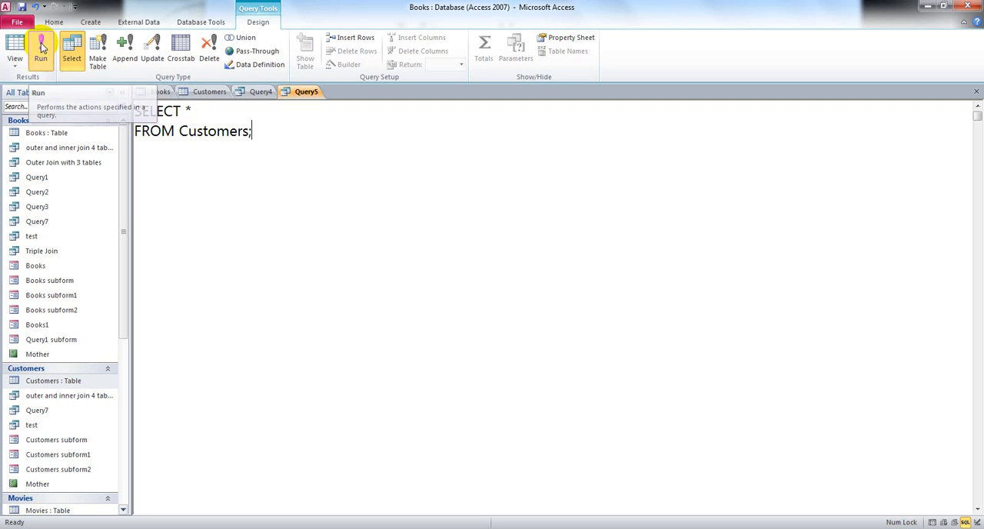
Run Query5 to show every field for all 21 customer records
click(41, 48)
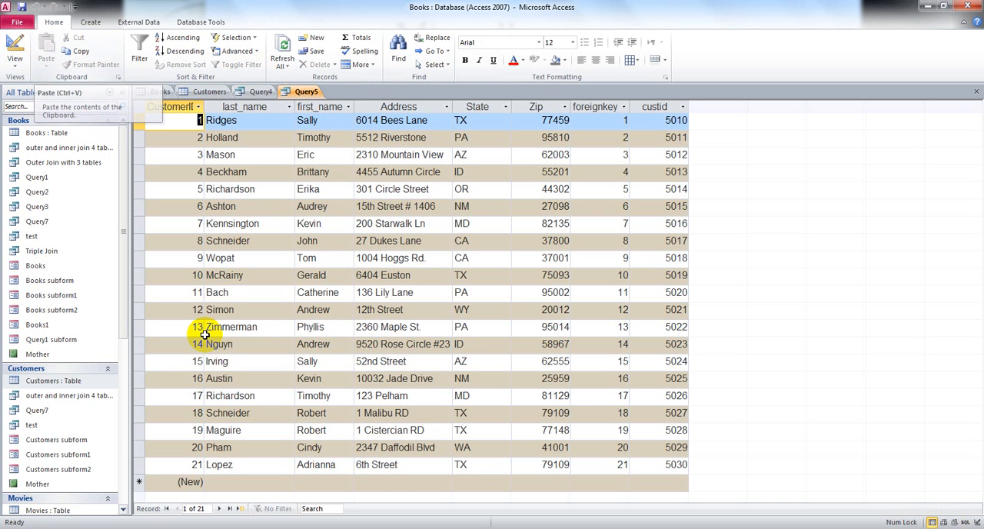
mouse_move(783, 280)
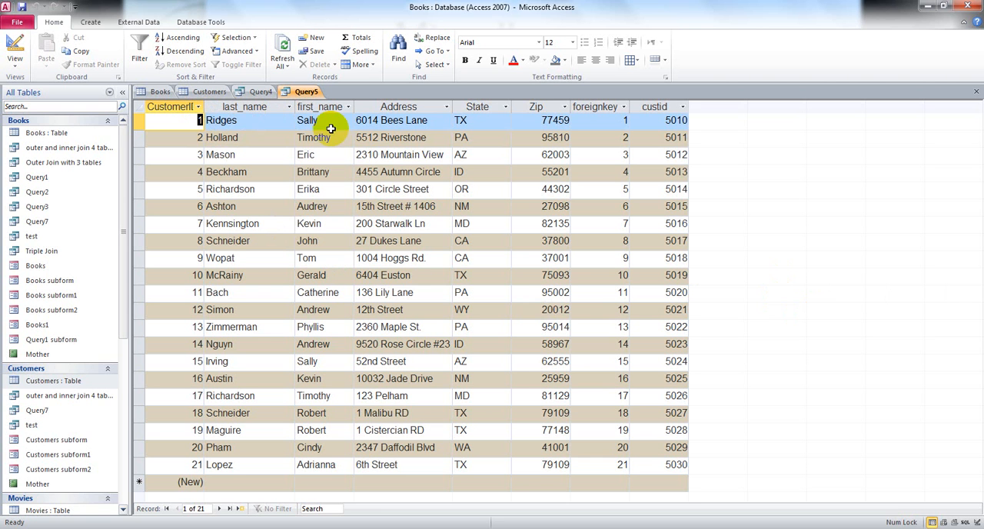
mouse_move(596, 106)
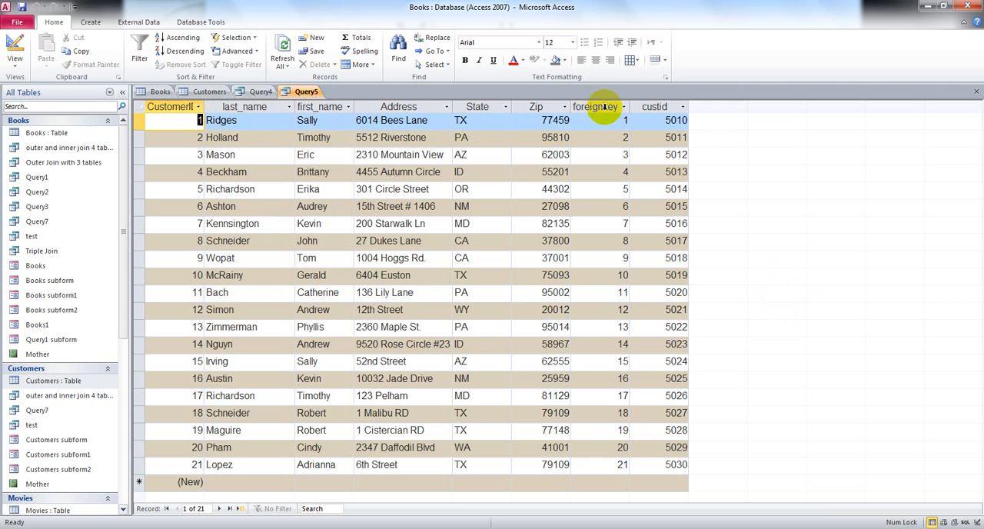
mouse_move(690, 120)
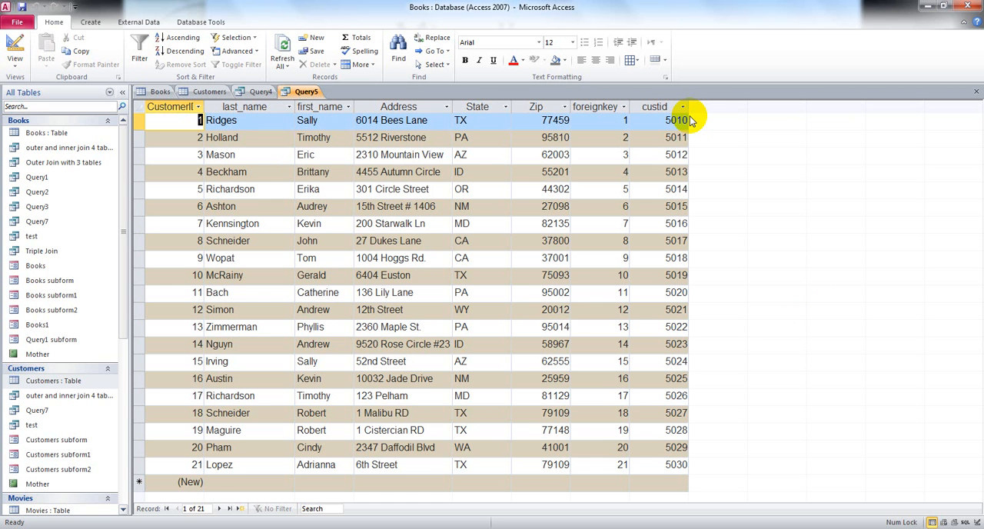
mouse_move(469, 117)
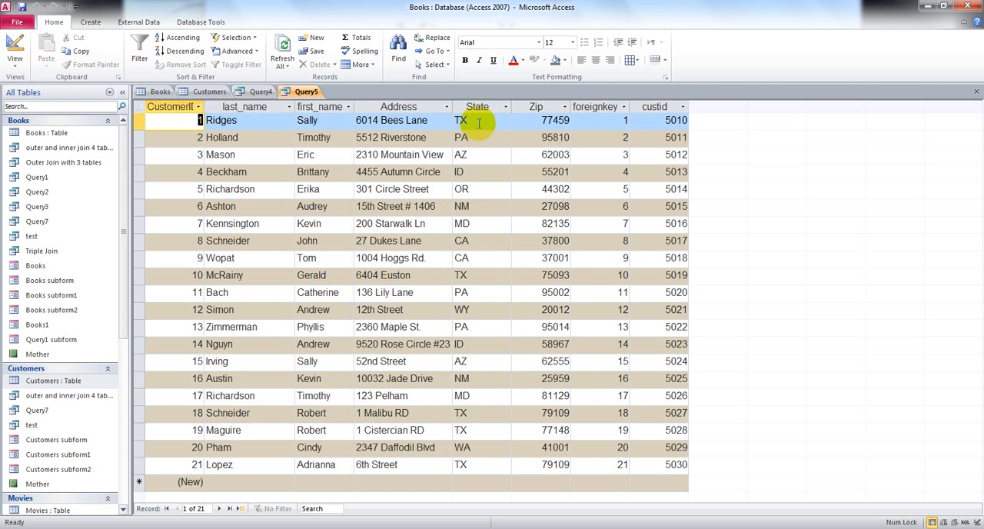
Return Query5 to SQL view and delete the trailing semicolon after Customers
right_click(306, 91)
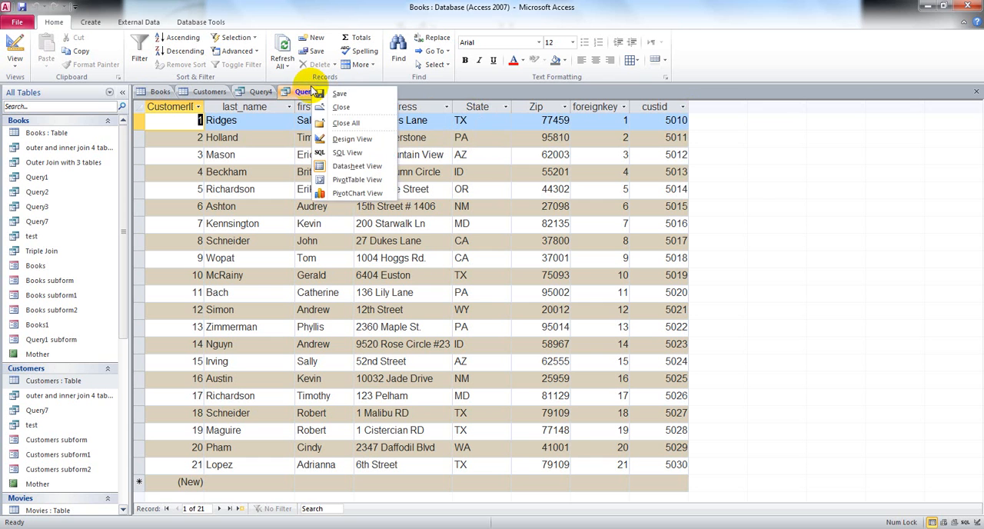
mouse_move(348, 152)
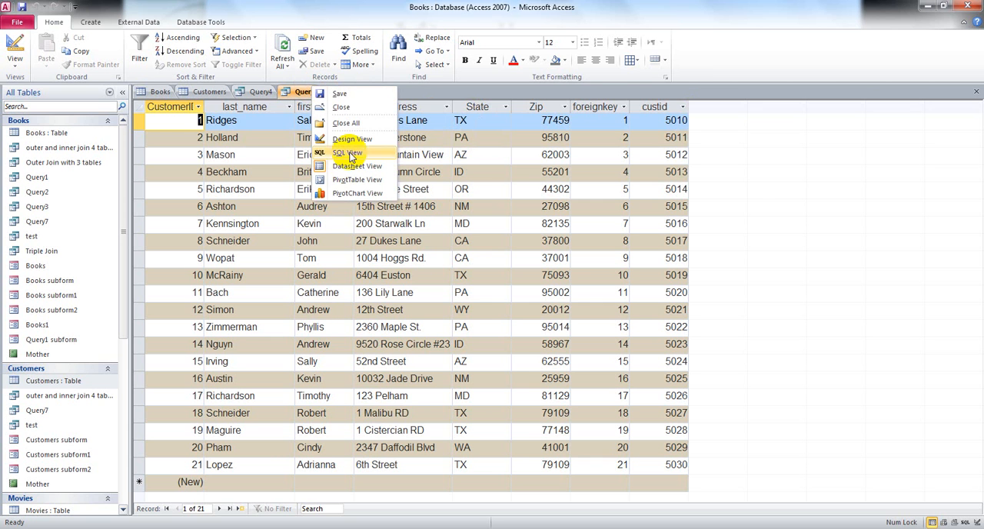
click(347, 152)
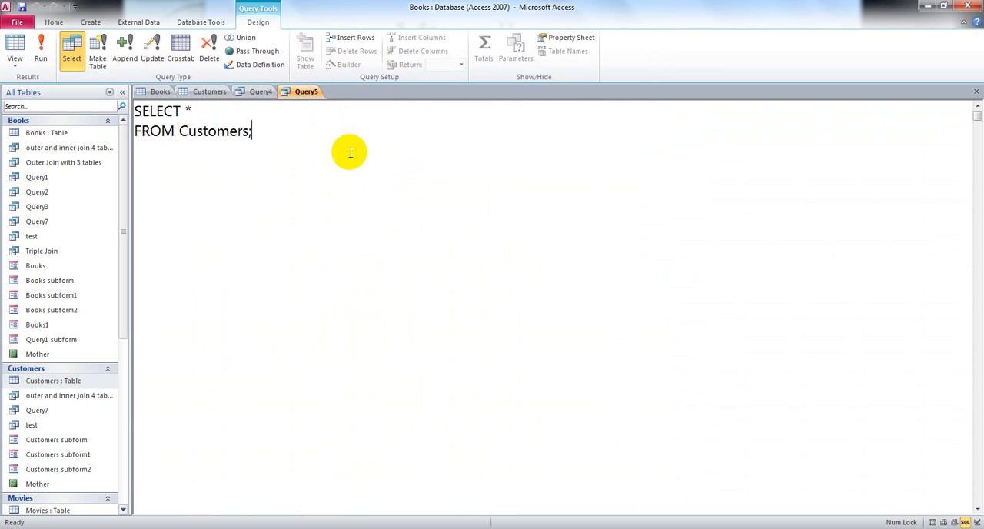
key(Backspace)
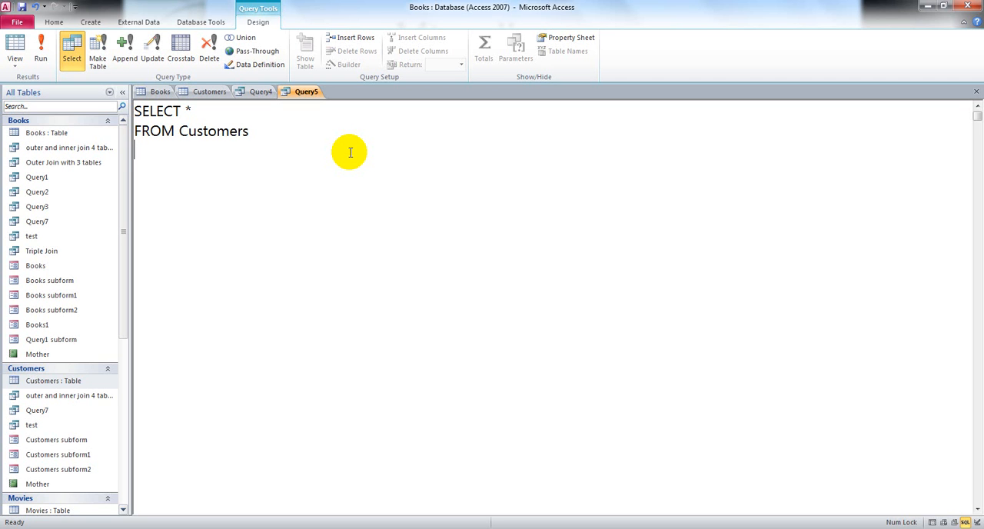
Switch to the Customers table and select its State column, starting with TX
click(209, 91)
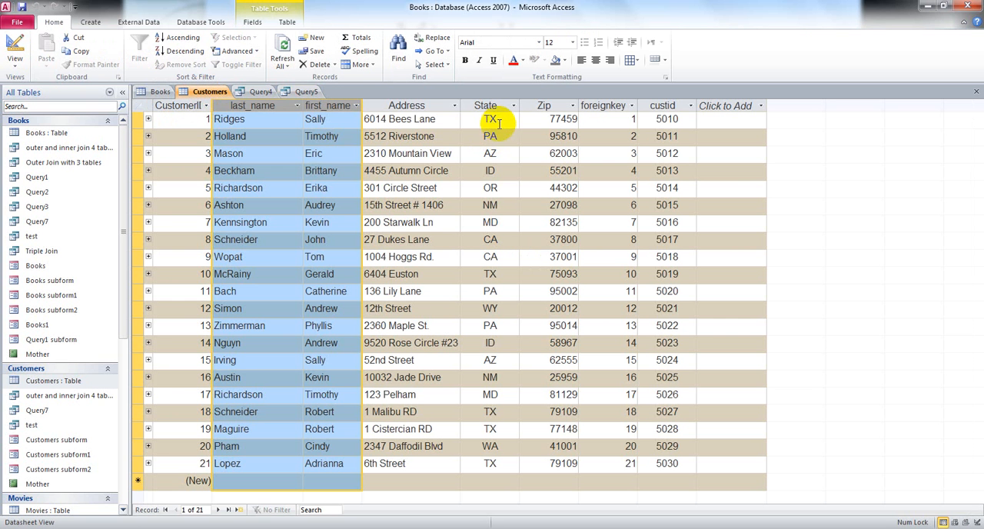
click(490, 119)
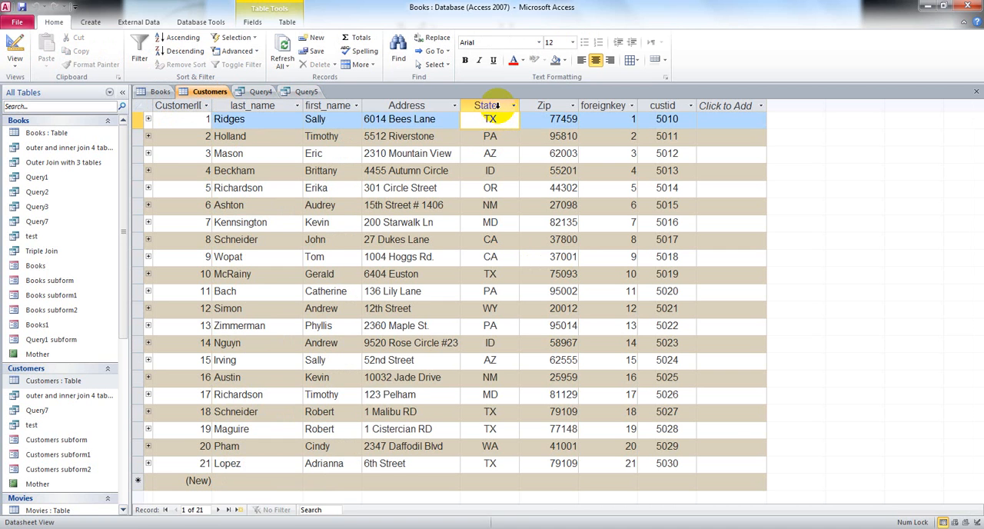
click(486, 105)
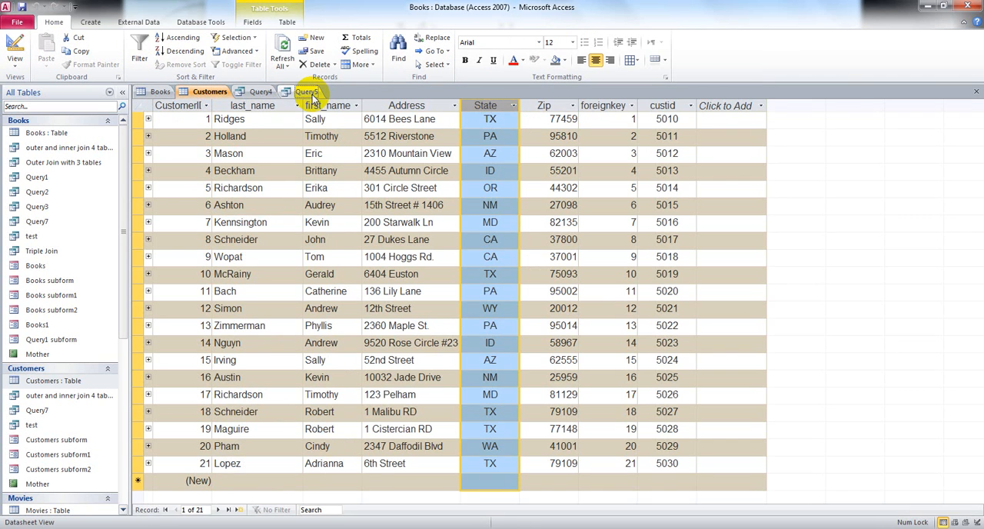
Add the line WHERE state = 'TX'; to Query5's SELECT * FROM Customers statement
click(306, 91)
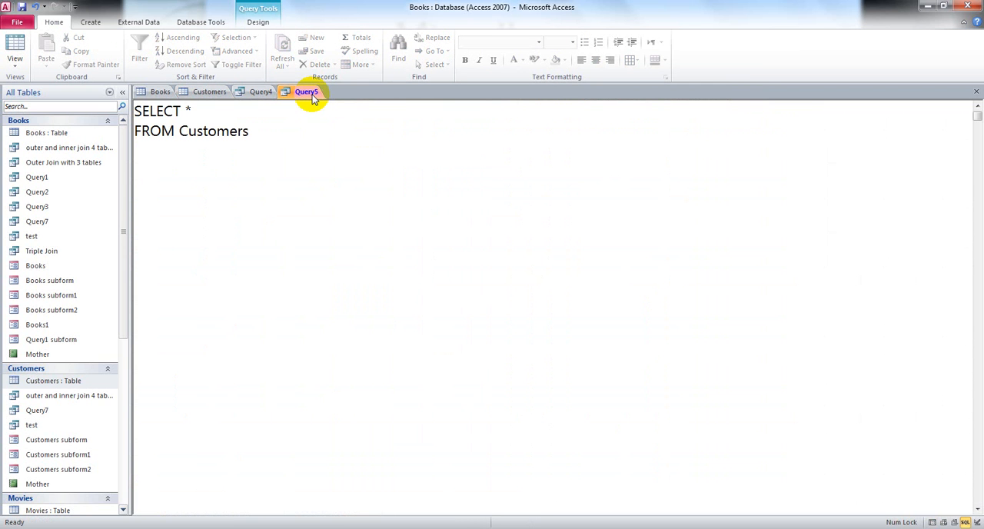
text(WHER)
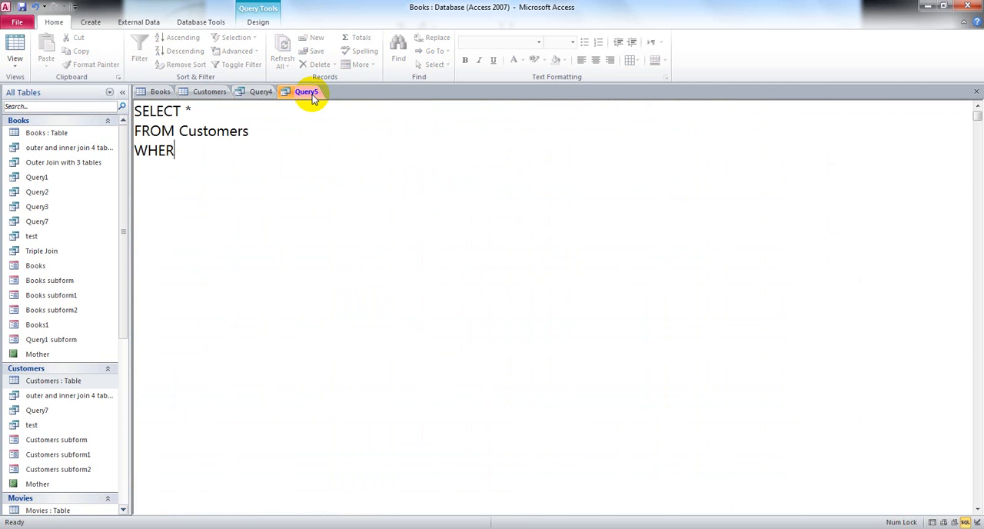
text(E)
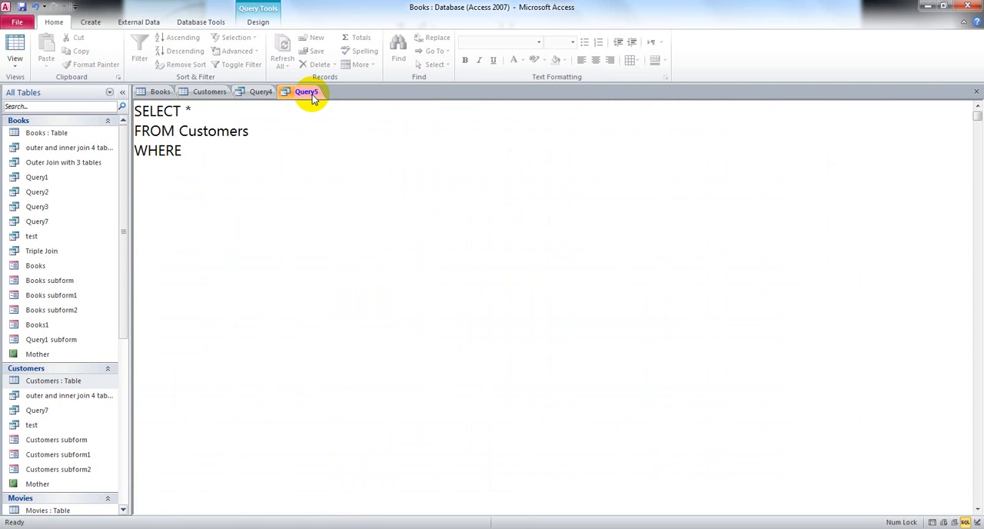
text(sta)
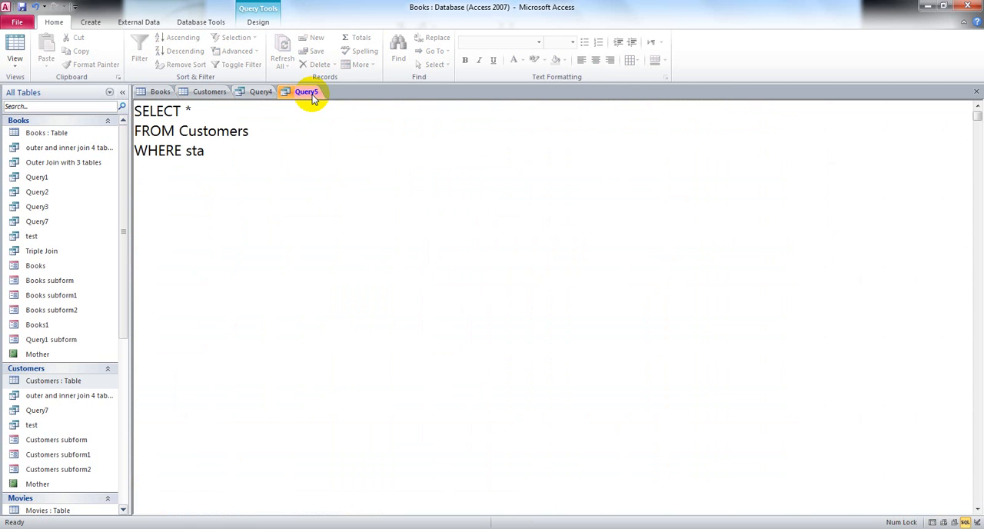
text(te)
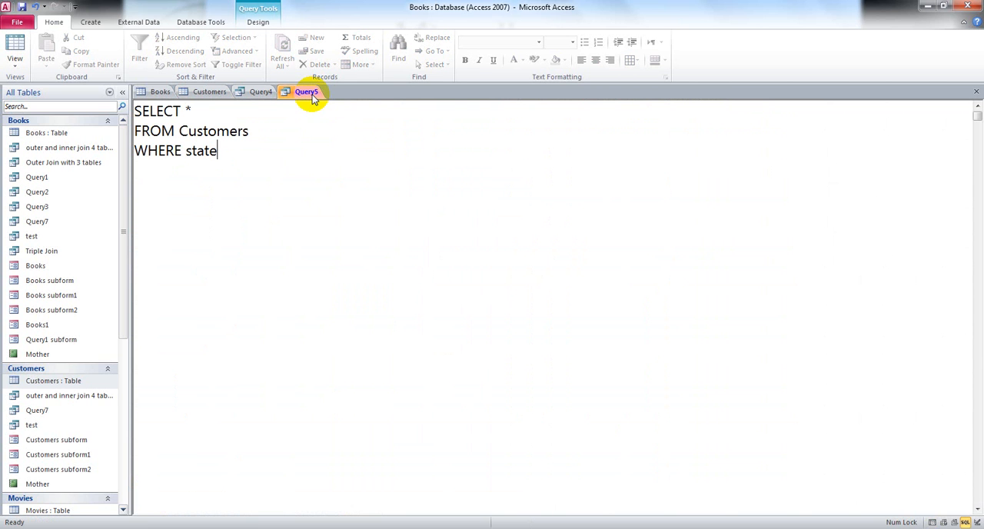
text(=)
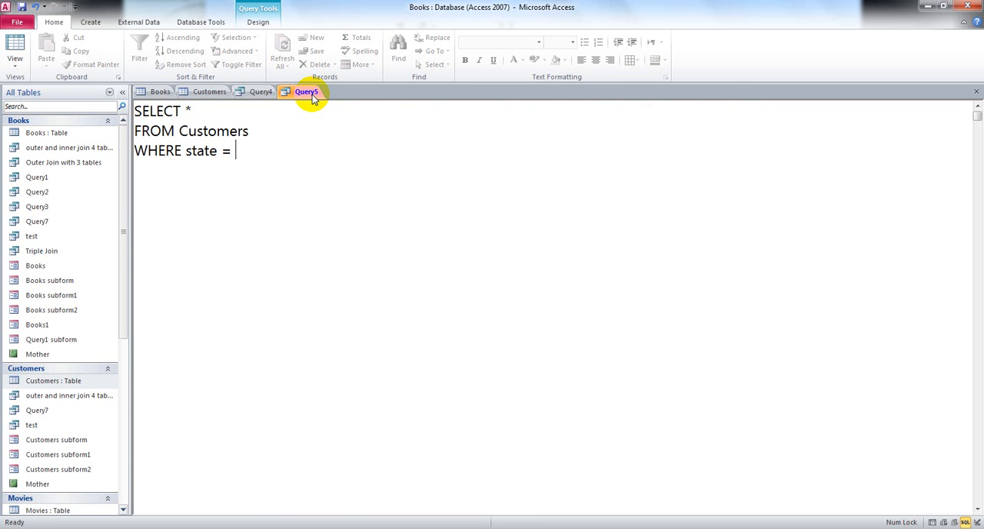
text('T)
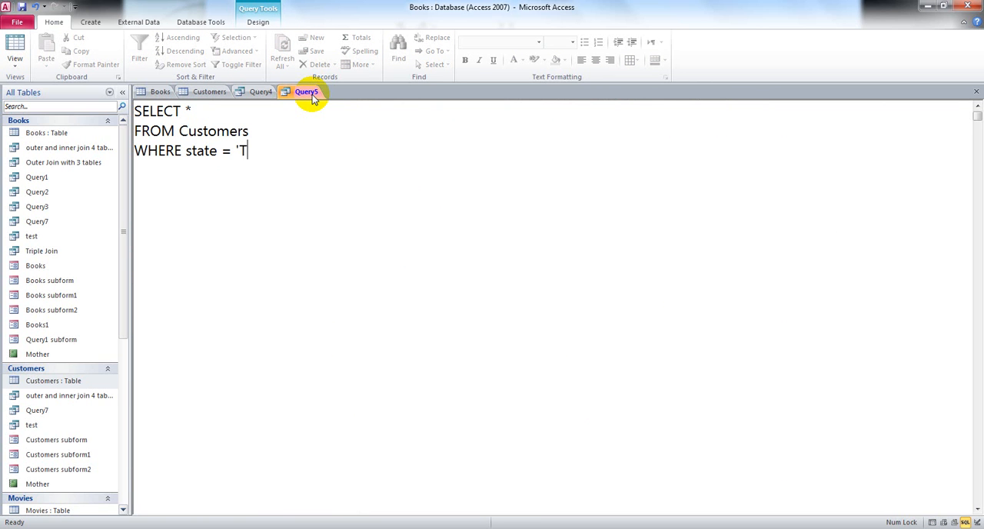
text(X')
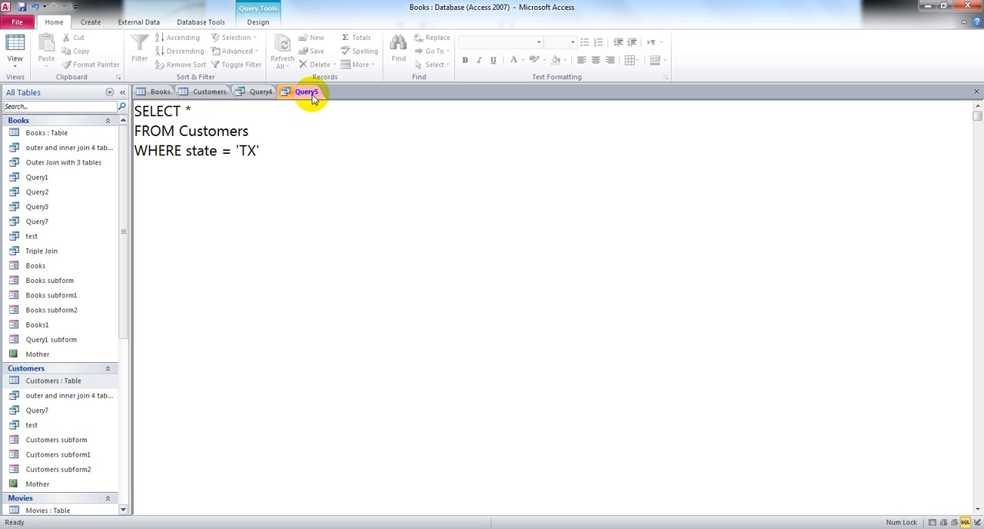
click(259, 150)
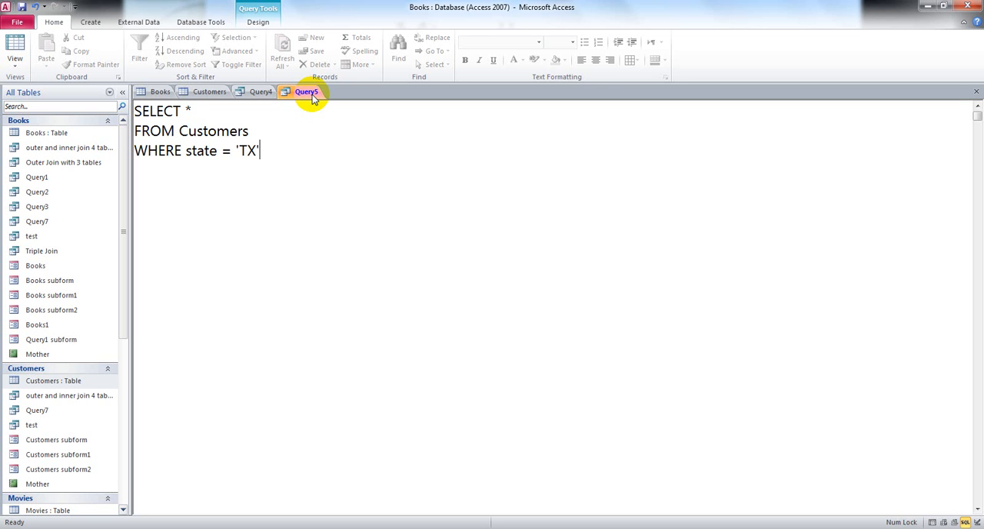
text(;)
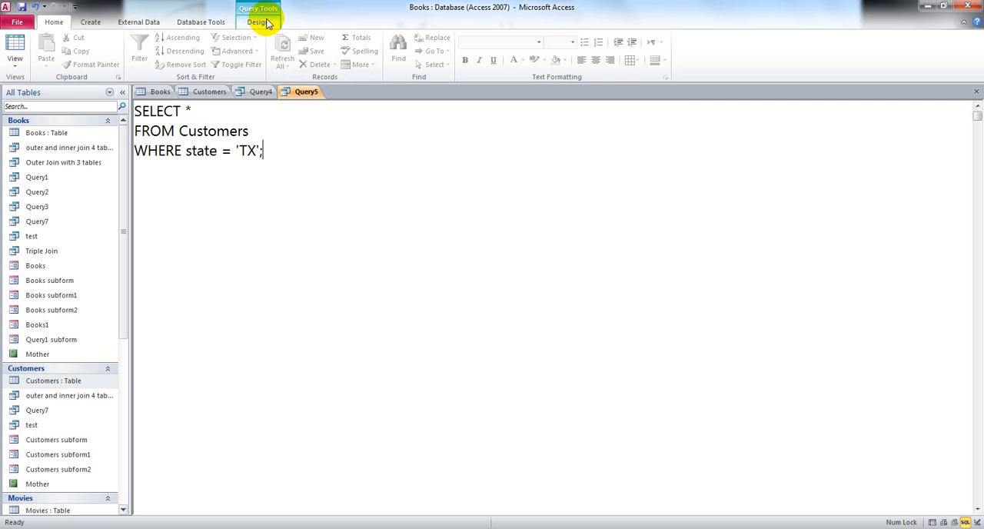
click(258, 22)
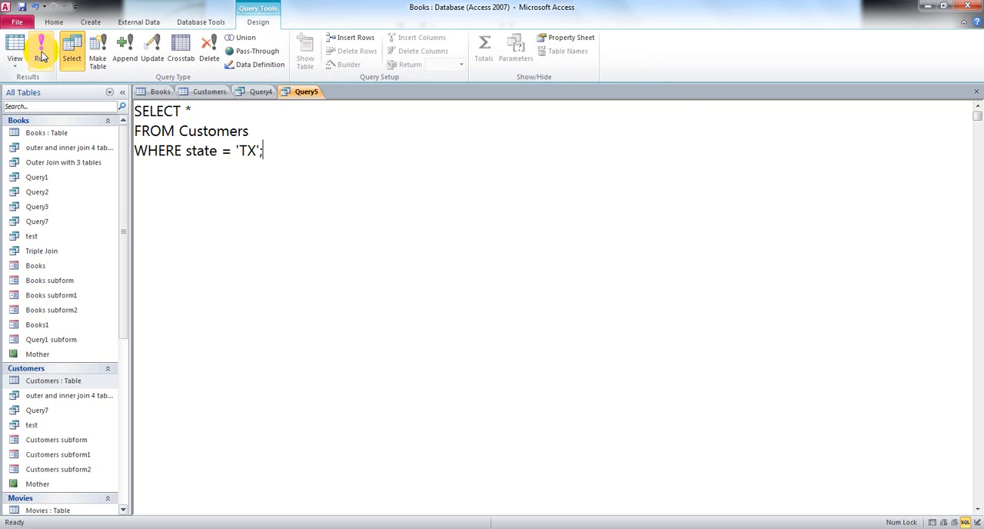
Run Query5 to show a datasheet of the five customers in TX
click(42, 50)
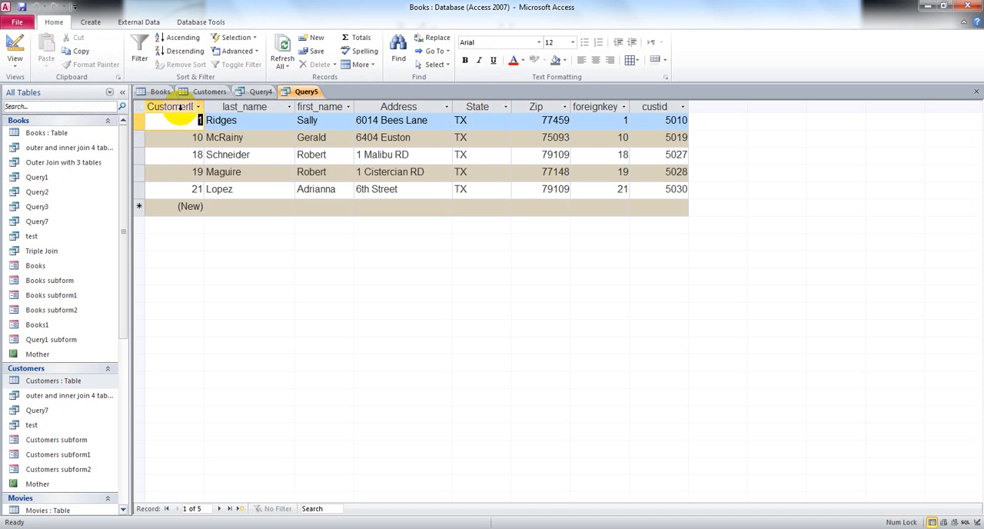
mouse_move(254, 113)
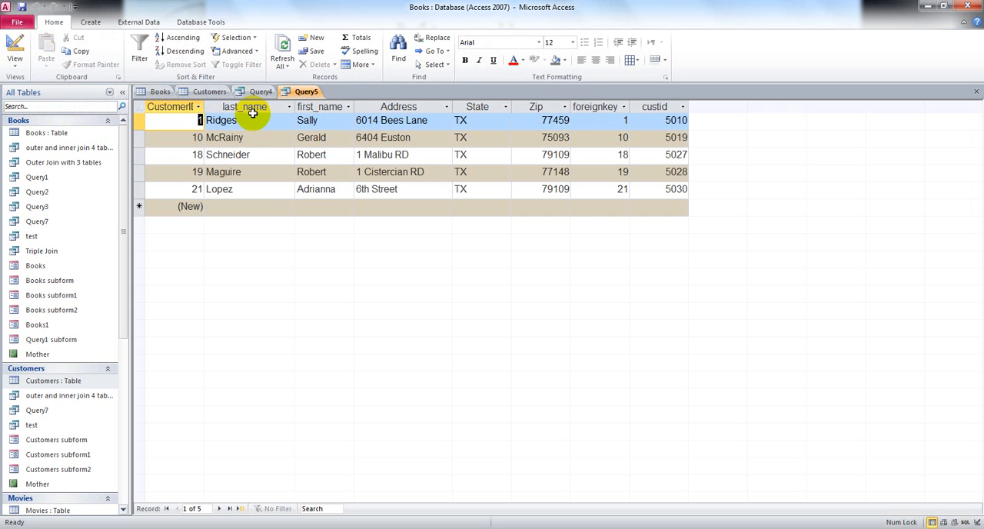
mouse_move(353, 106)
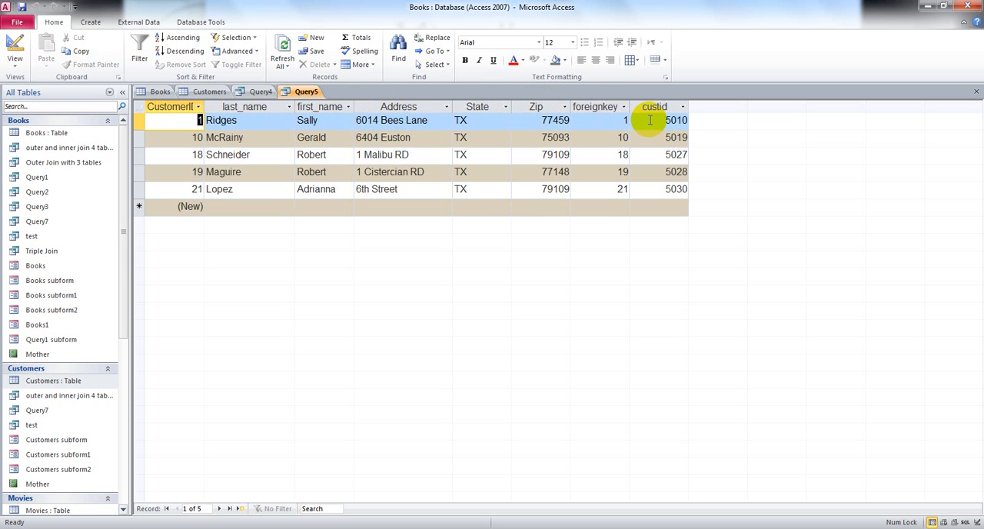
mouse_move(414, 246)
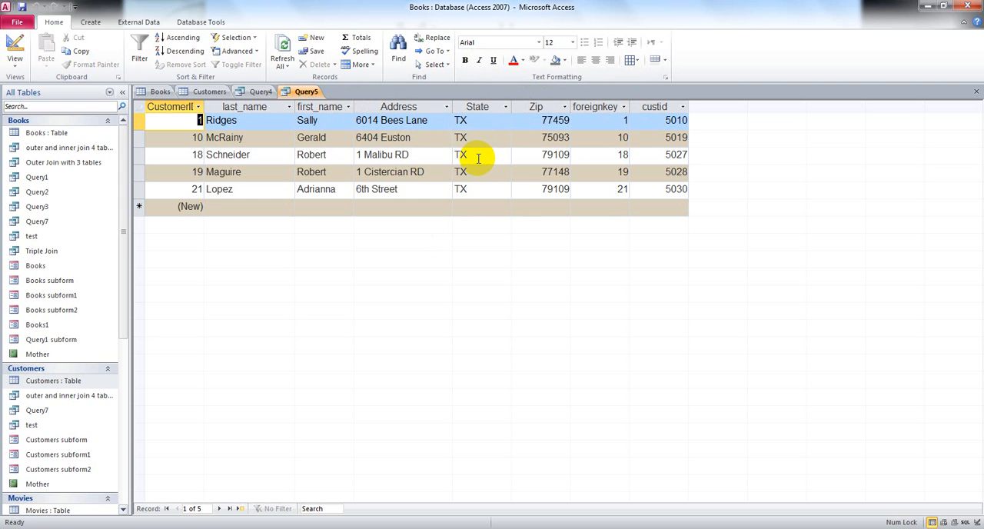
mouse_move(300, 496)
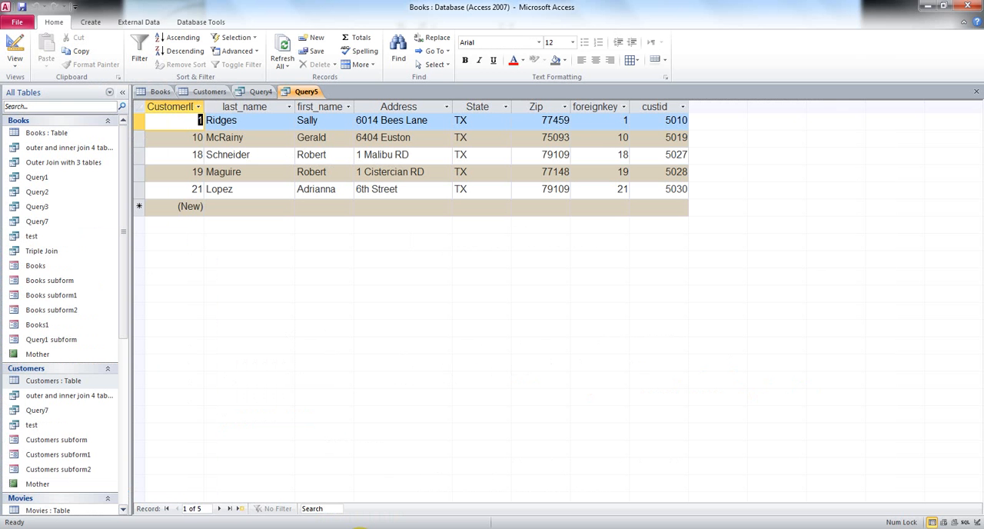
mouse_move(306, 92)
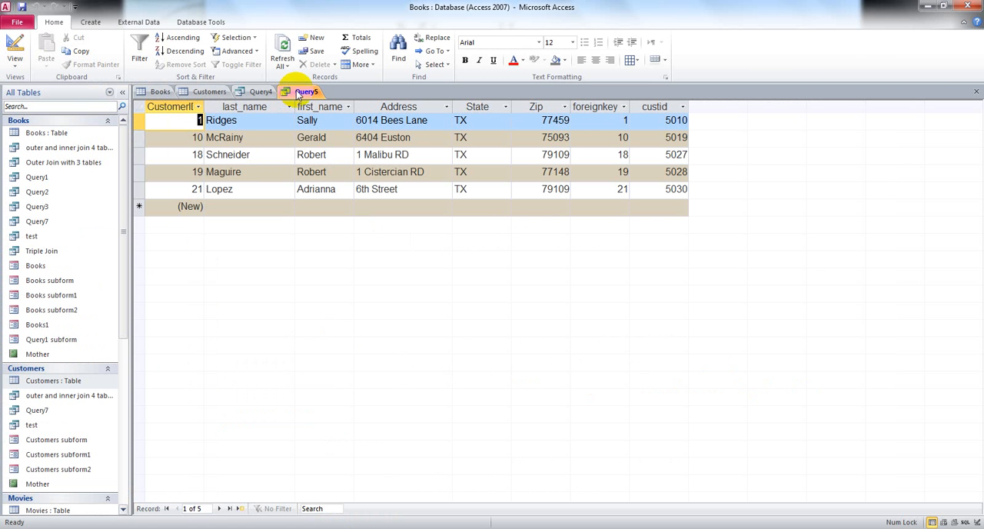
Switch Query5 back to SQL view and select the TX value
click(14, 46)
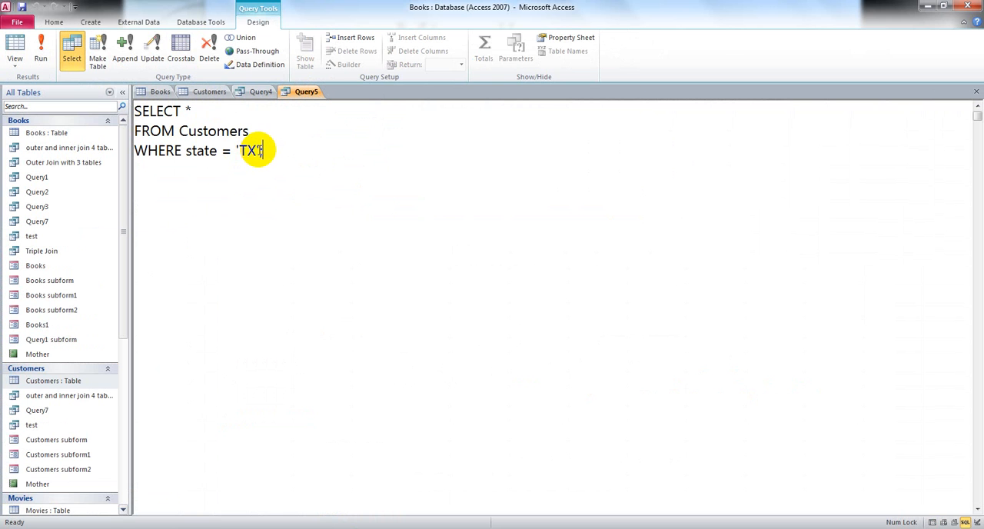
double_click(246, 150)
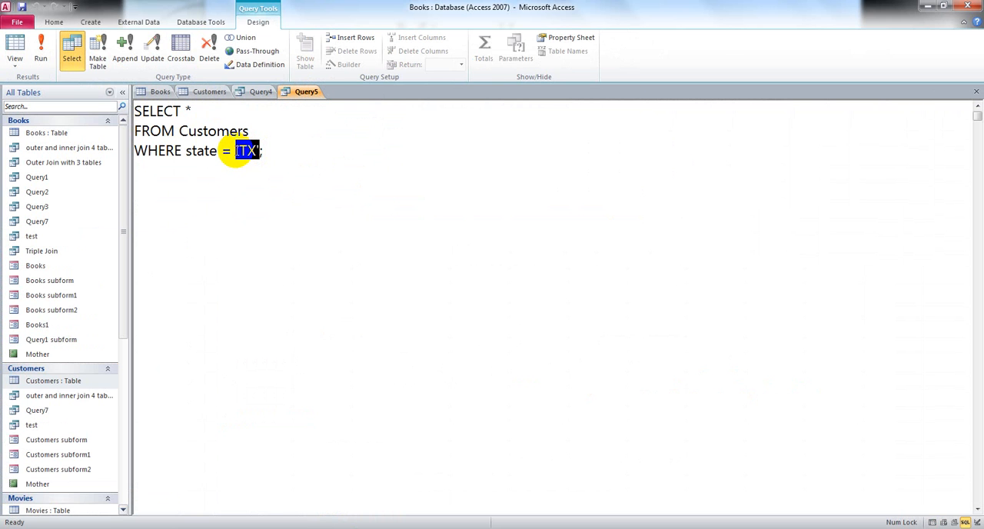